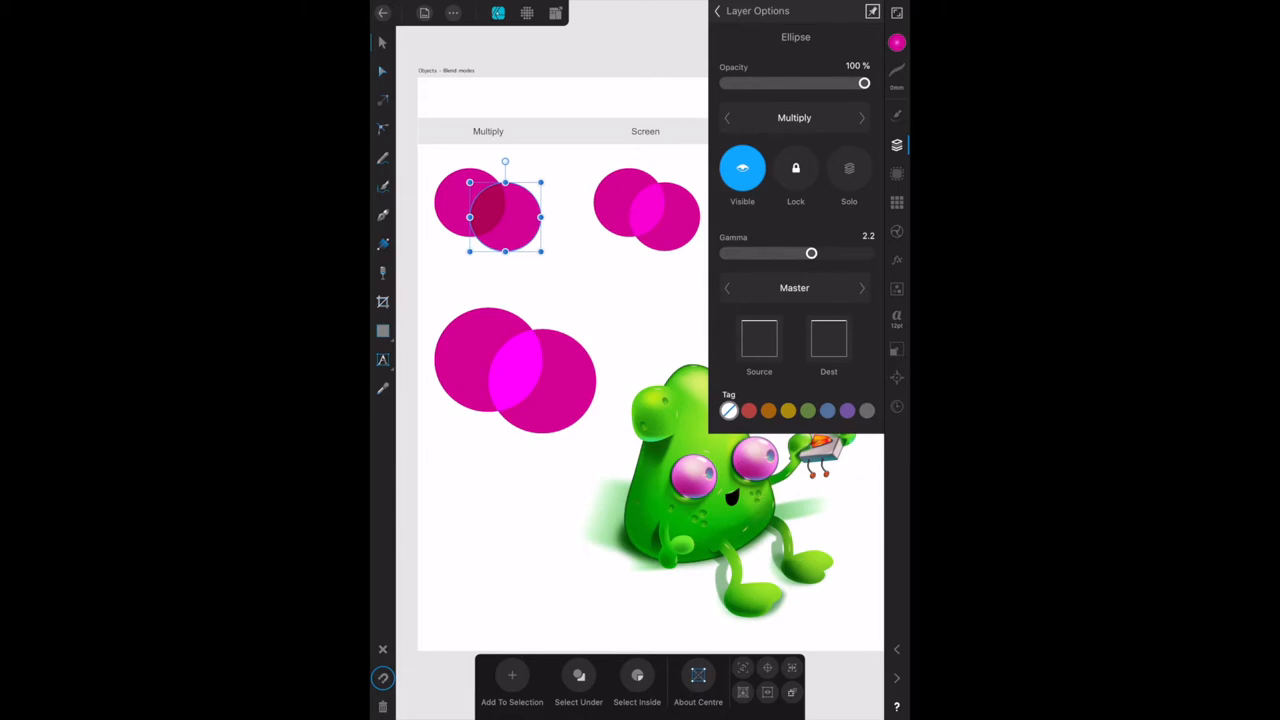
# - Keep the Multiply blend mode and fade the right circle down to about 17% opacity
pyautogui.click(794, 116)
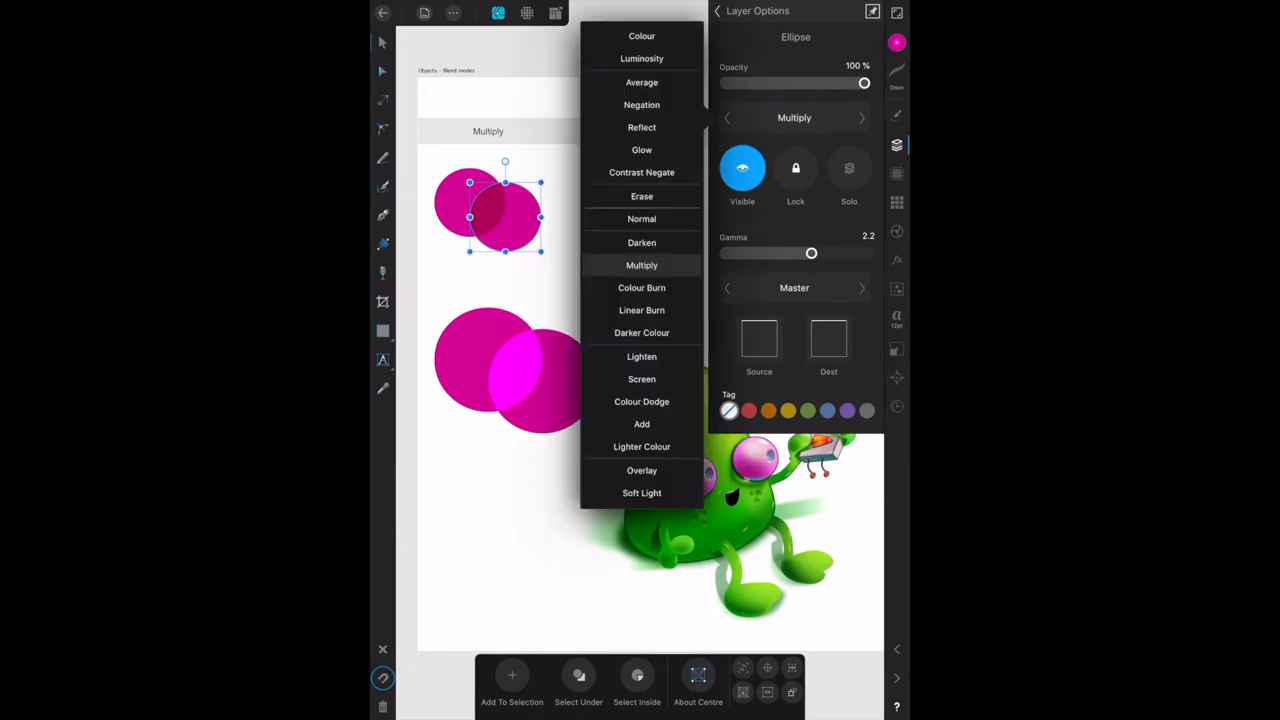
pyautogui.click(640, 378)
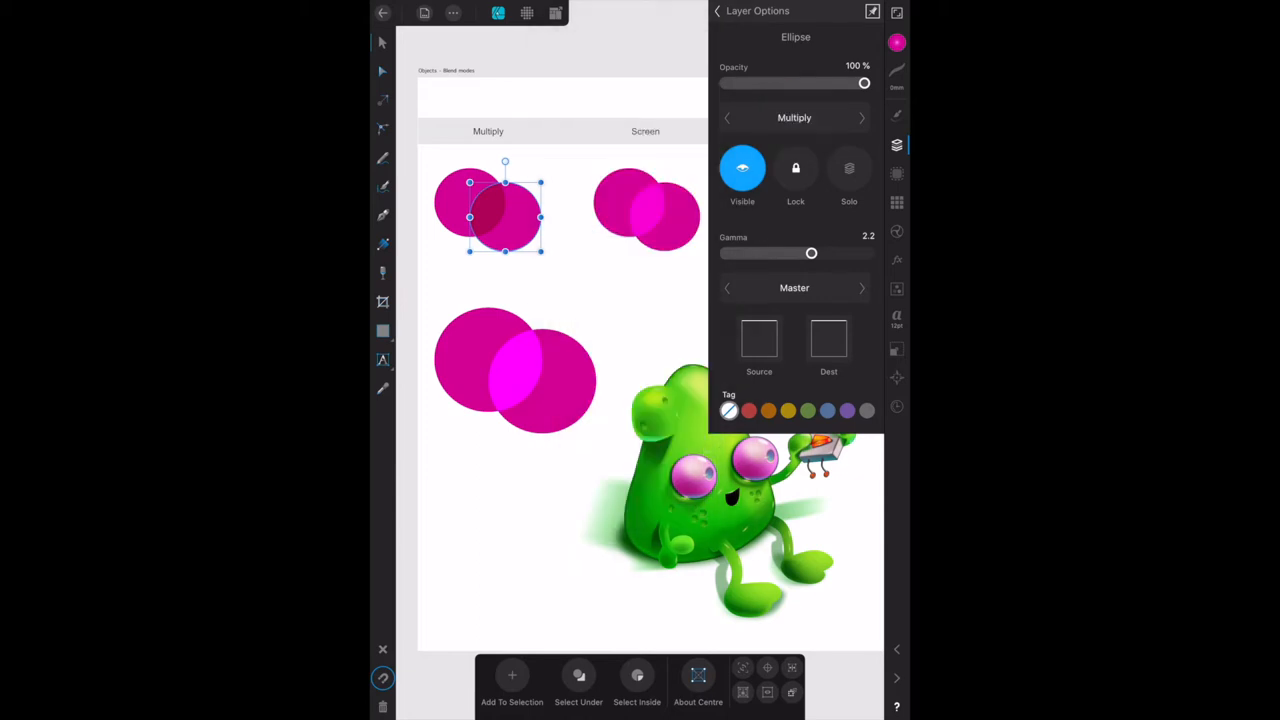
pyautogui.moveTo(864, 84); pyautogui.dragTo(844, 84)
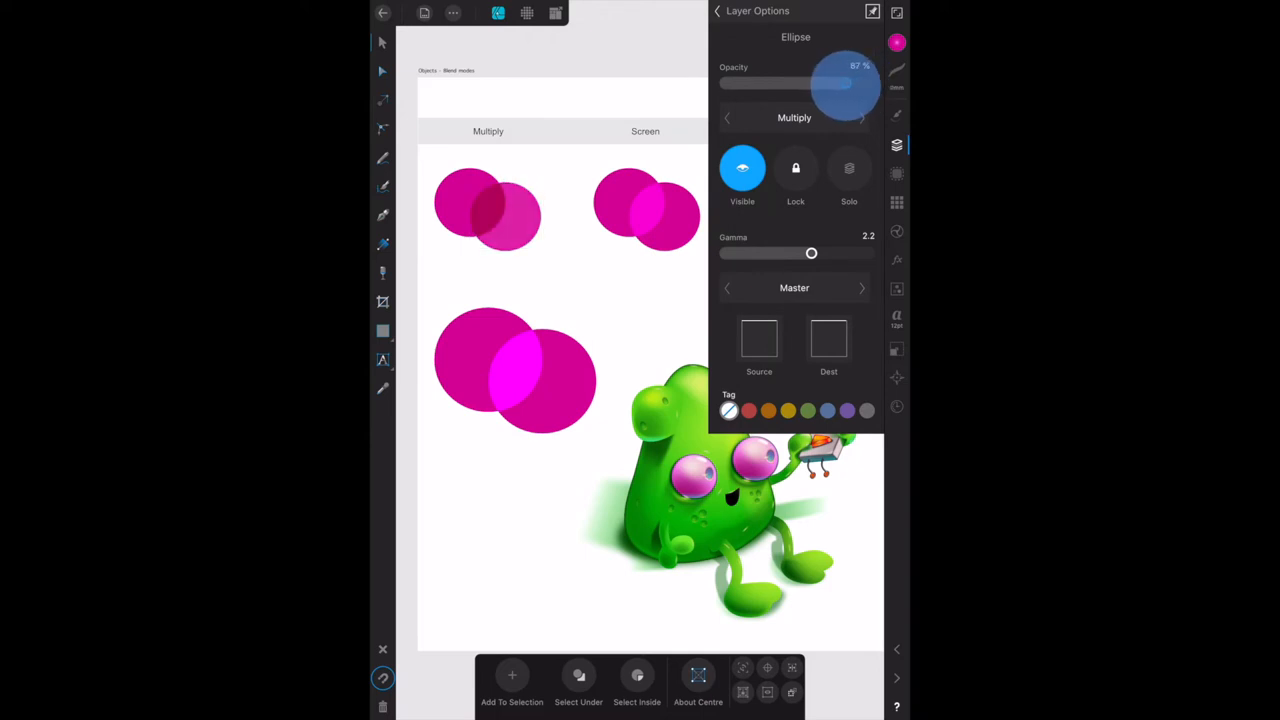
pyautogui.moveTo(844, 84); pyautogui.dragTo(784, 84)
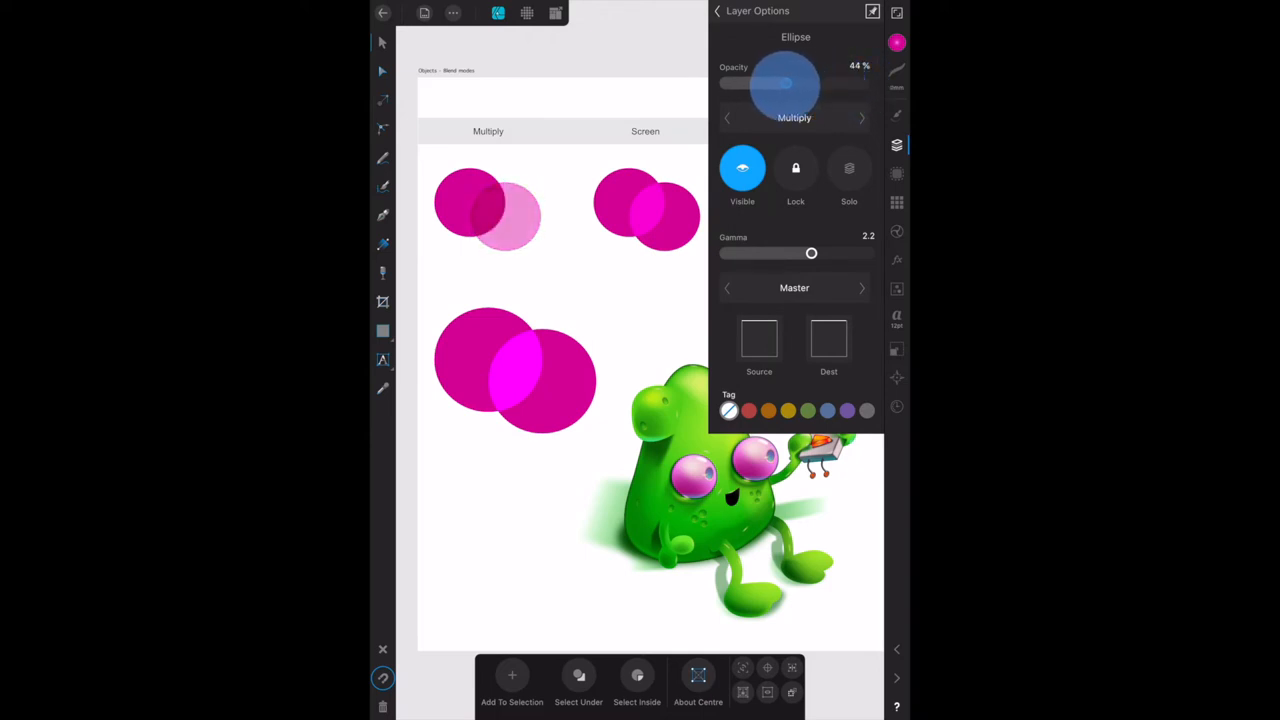
pyautogui.moveTo(784, 84); pyautogui.dragTo(744, 84)
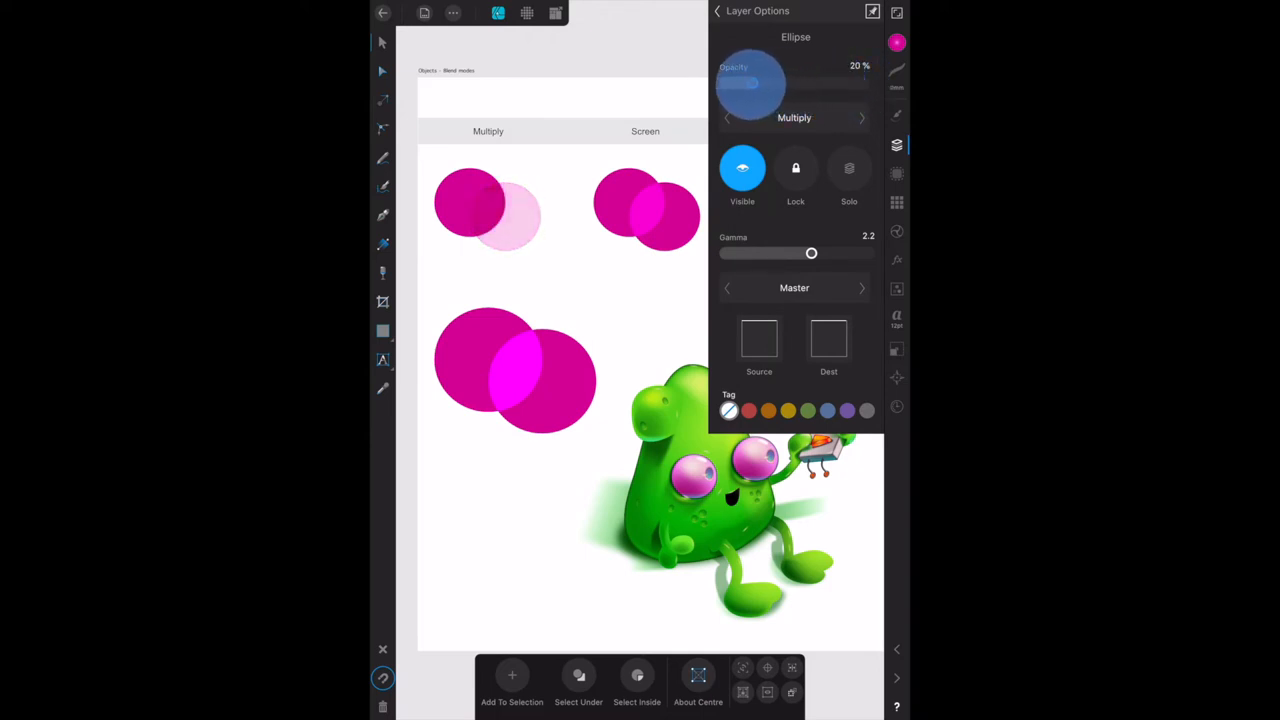
pyautogui.moveTo(760, 84); pyautogui.dragTo(736, 84)
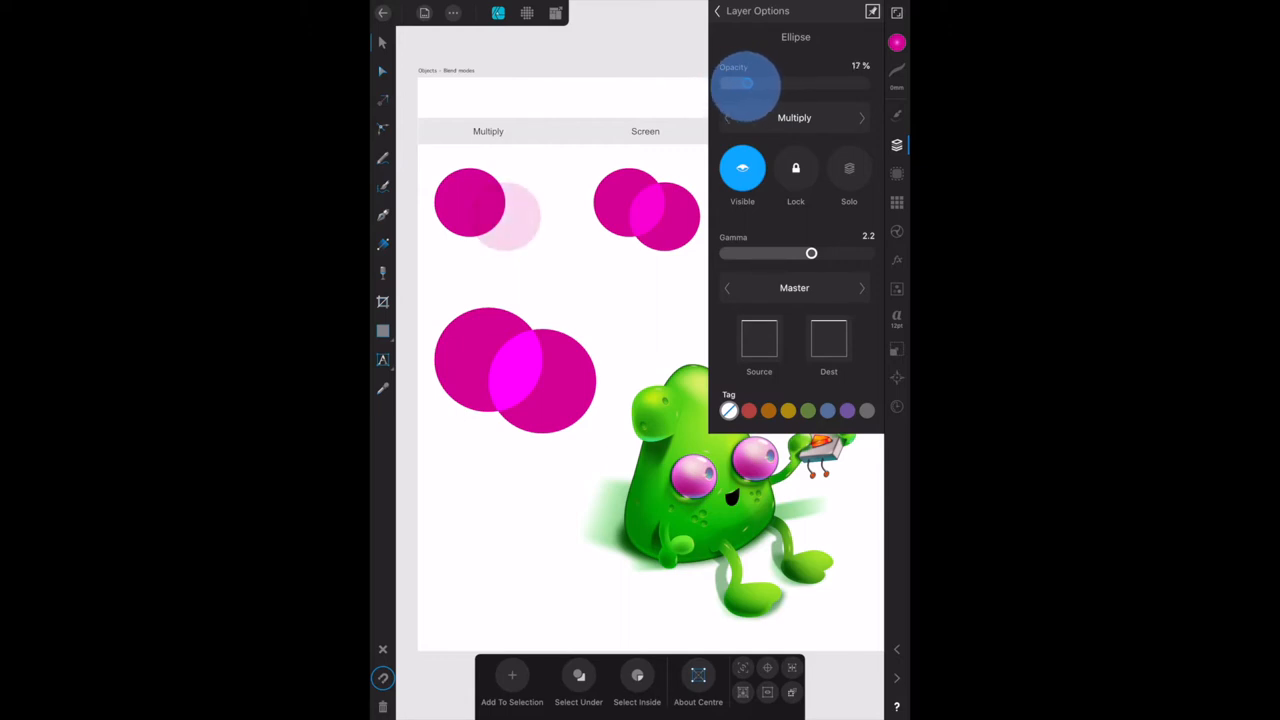
pyautogui.moveTo(748, 84); pyautogui.dragTo(742, 84)
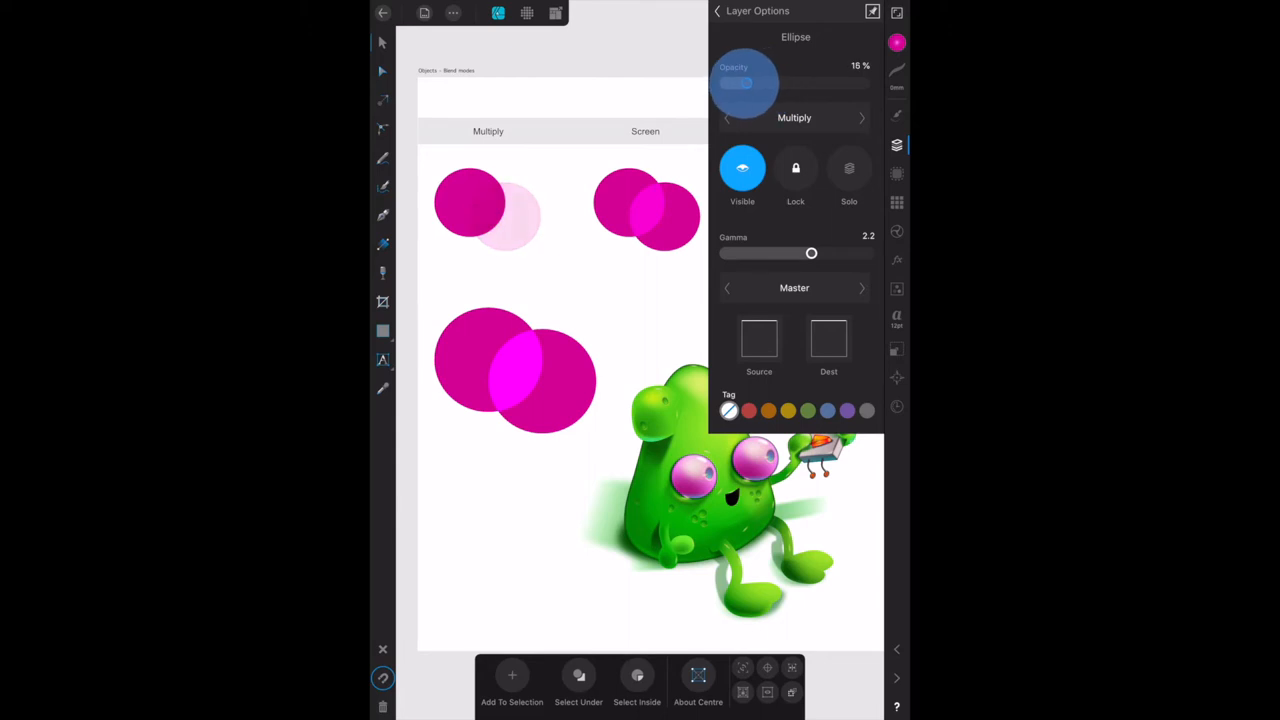
# - Raise the right circle's opacity back up to roughly 95%
pyautogui.moveTo(736, 84); pyautogui.dragTo(770, 84)
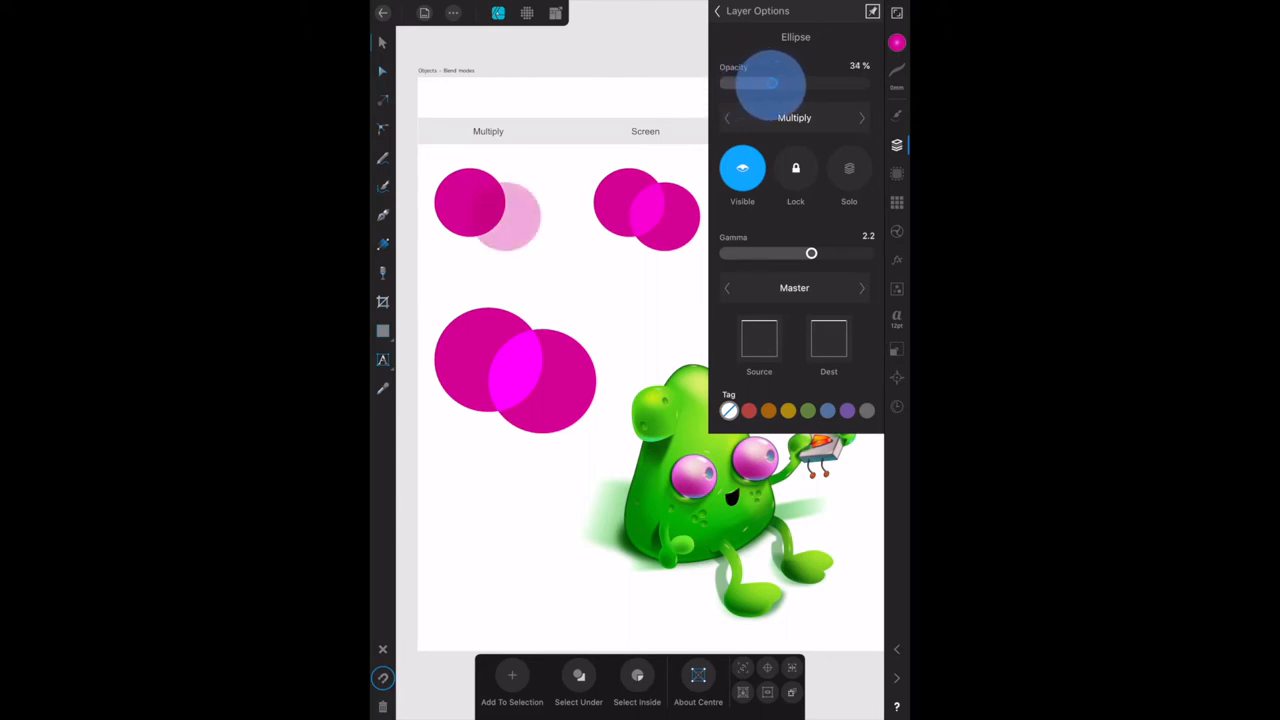
pyautogui.moveTo(764, 84); pyautogui.dragTo(804, 84)
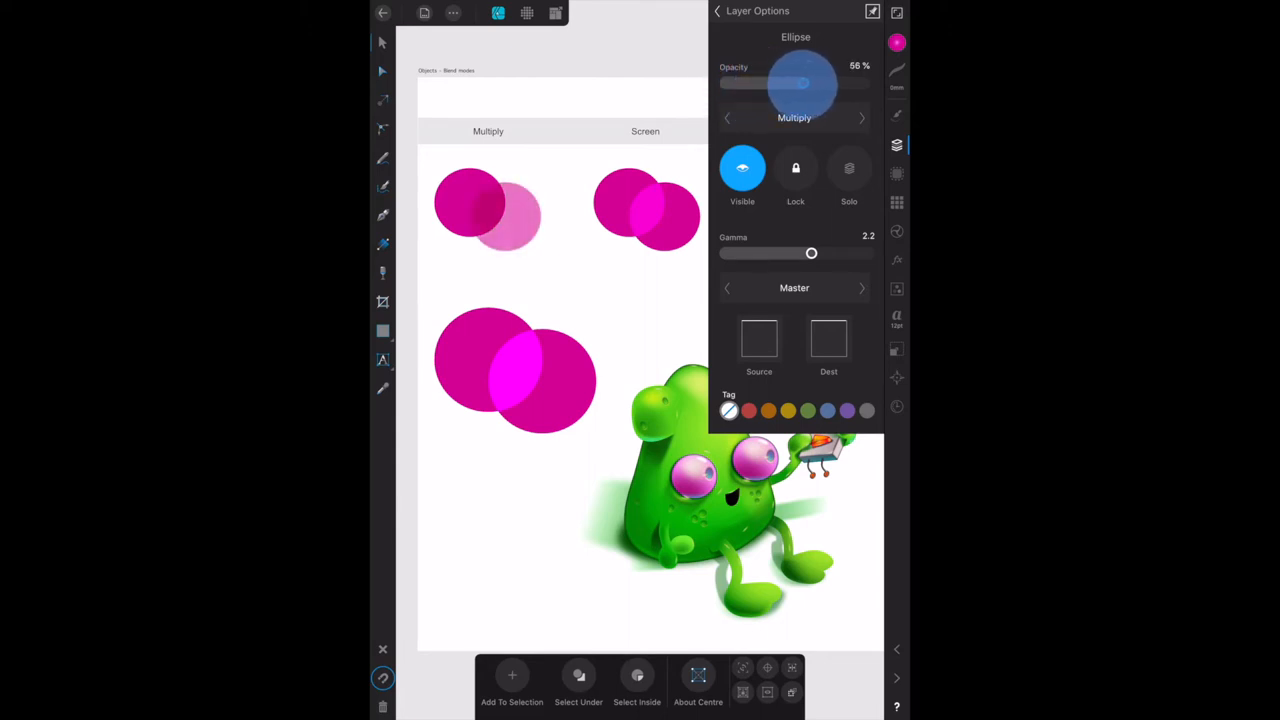
pyautogui.moveTo(796, 84); pyautogui.dragTo(824, 84)
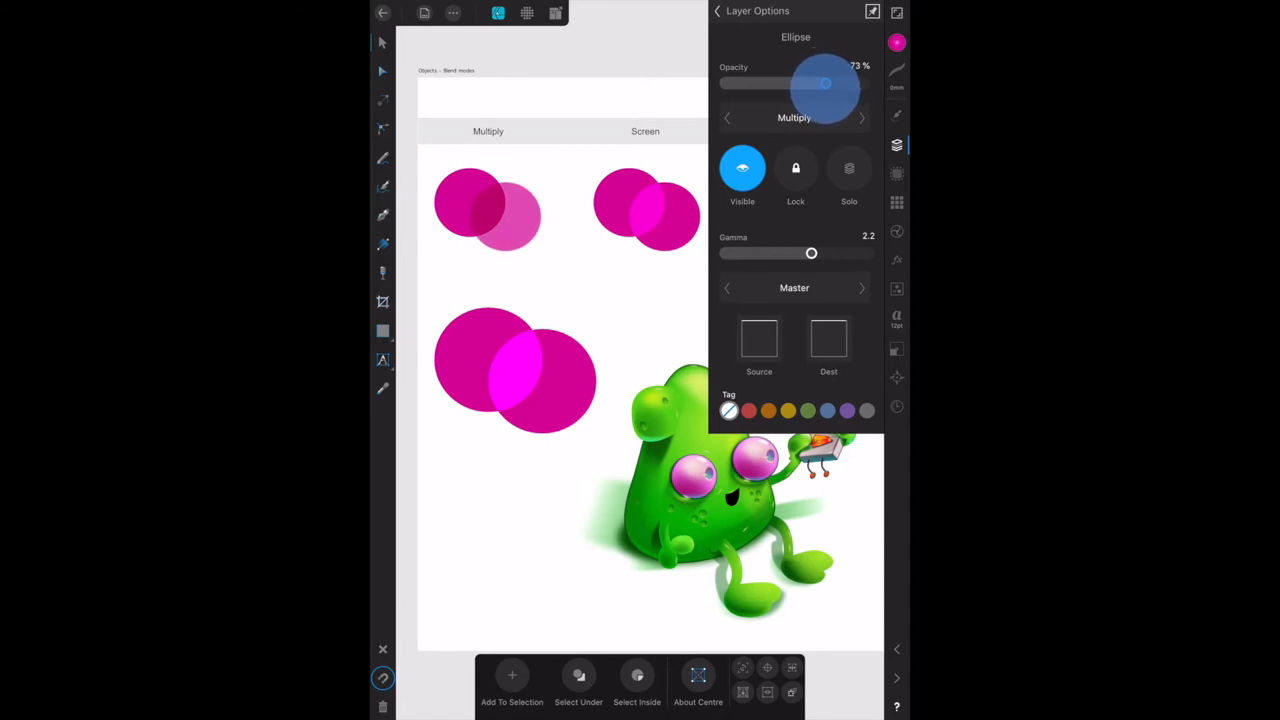
pyautogui.moveTo(824, 84); pyautogui.dragTo(856, 84)
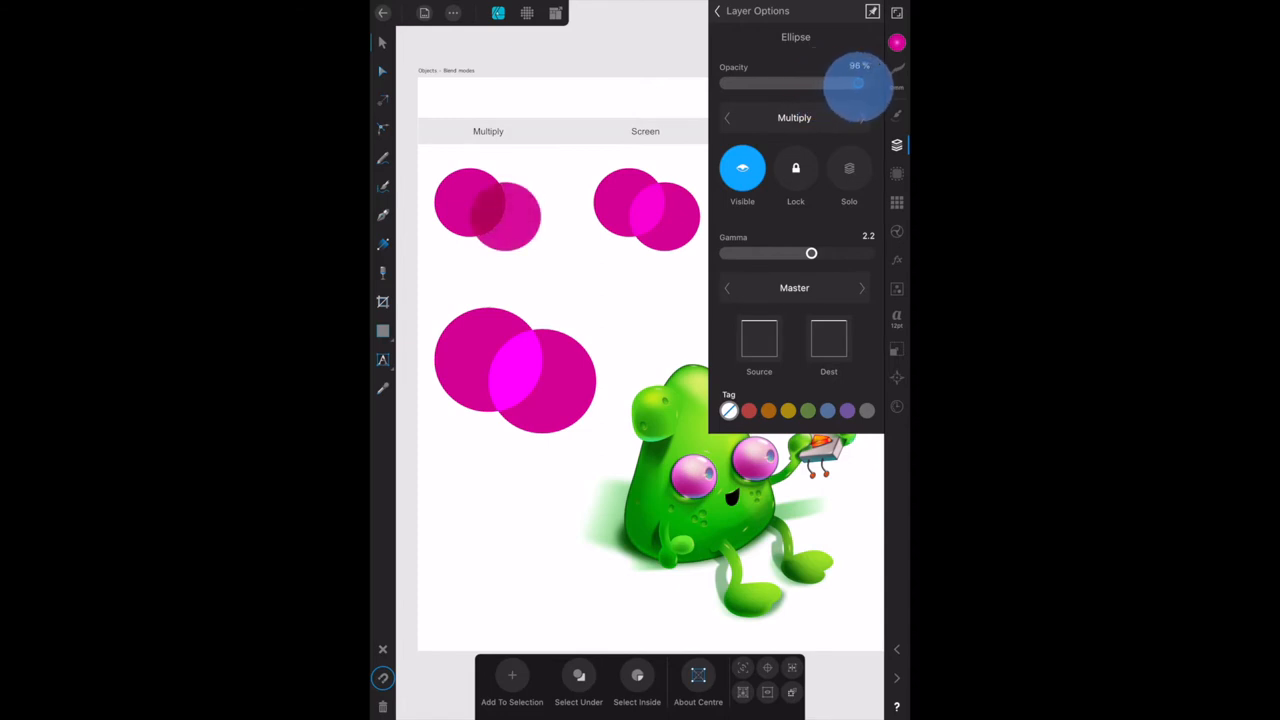
pyautogui.moveTo(856, 84); pyautogui.dragTo(864, 84)
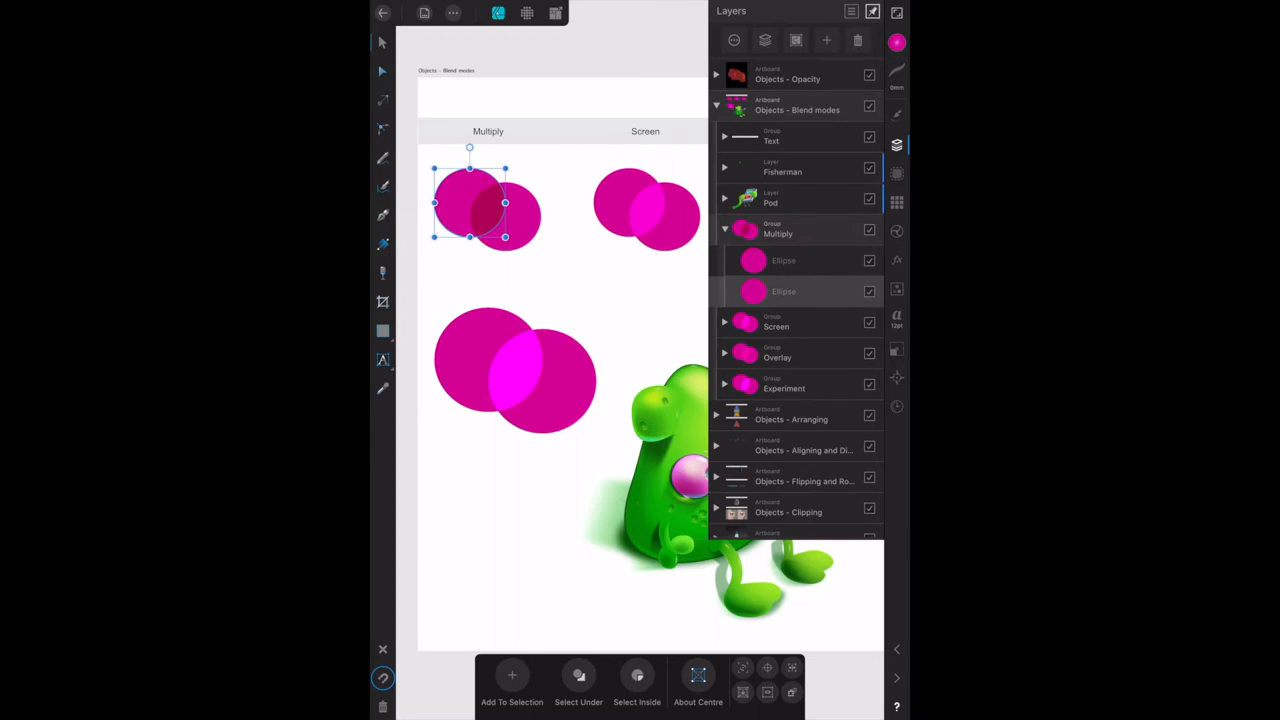
# - Fade the left Multiply circle to about 6% opacity, then settle it near 58%
pyautogui.click(784, 292)
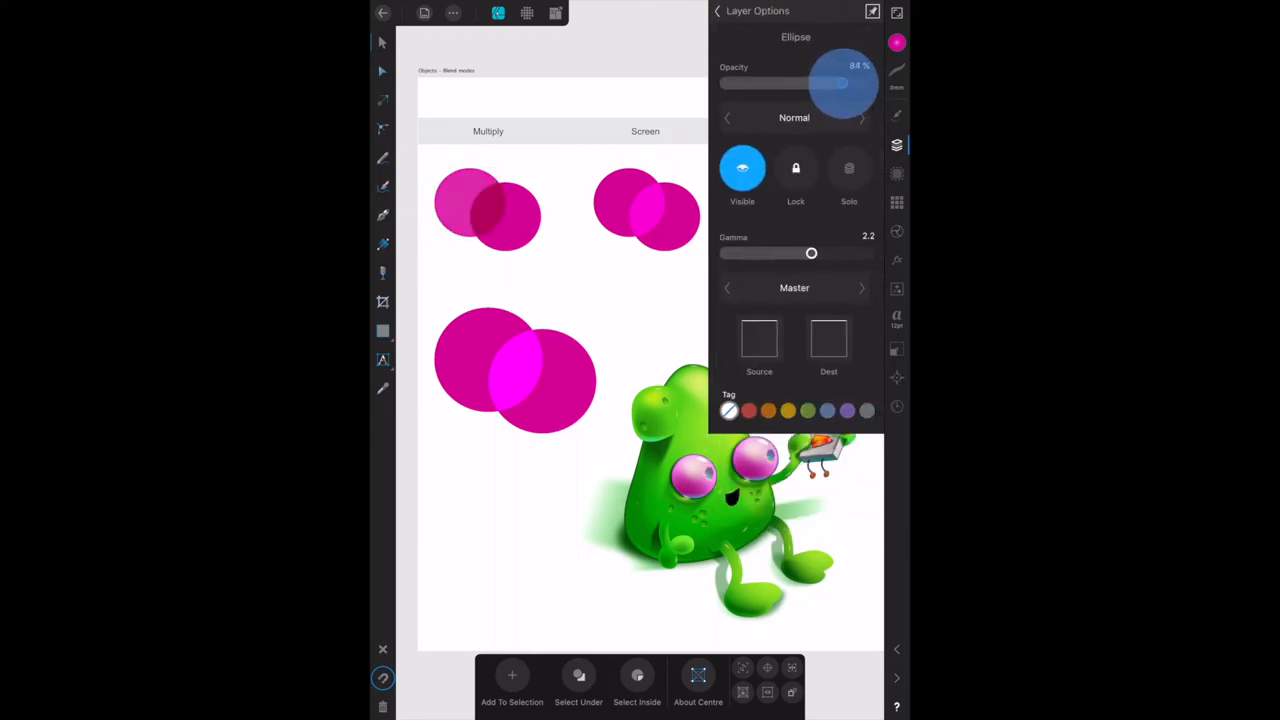
pyautogui.moveTo(844, 84); pyautogui.dragTo(756, 84)
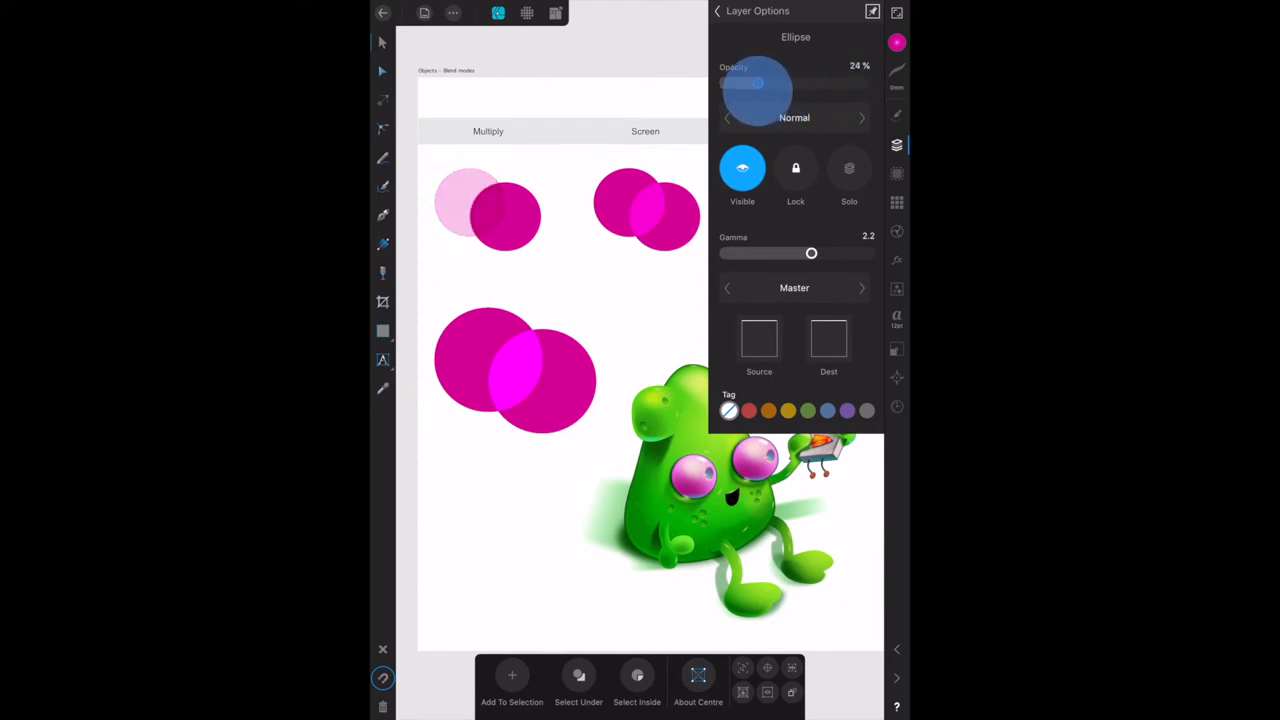
pyautogui.moveTo(758, 84); pyautogui.dragTo(730, 84)
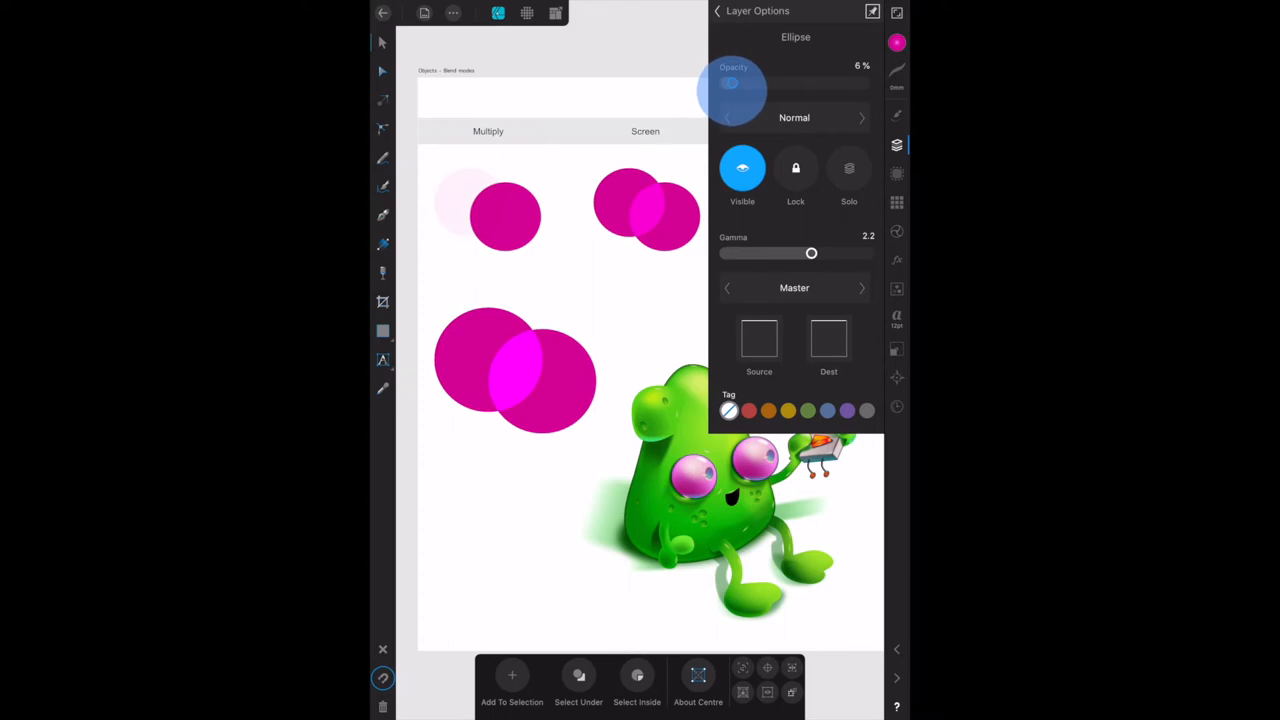
pyautogui.moveTo(732, 84); pyautogui.dragTo(808, 84)
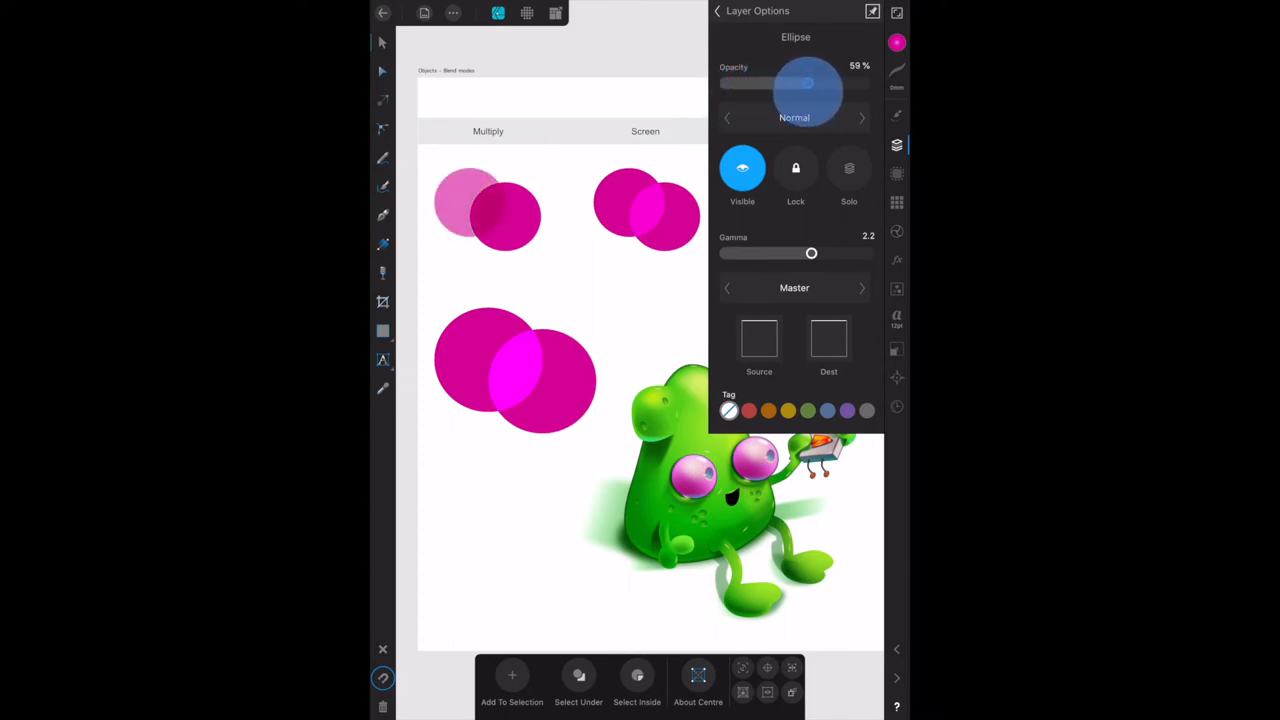
pyautogui.moveTo(808, 84); pyautogui.dragTo(864, 84)
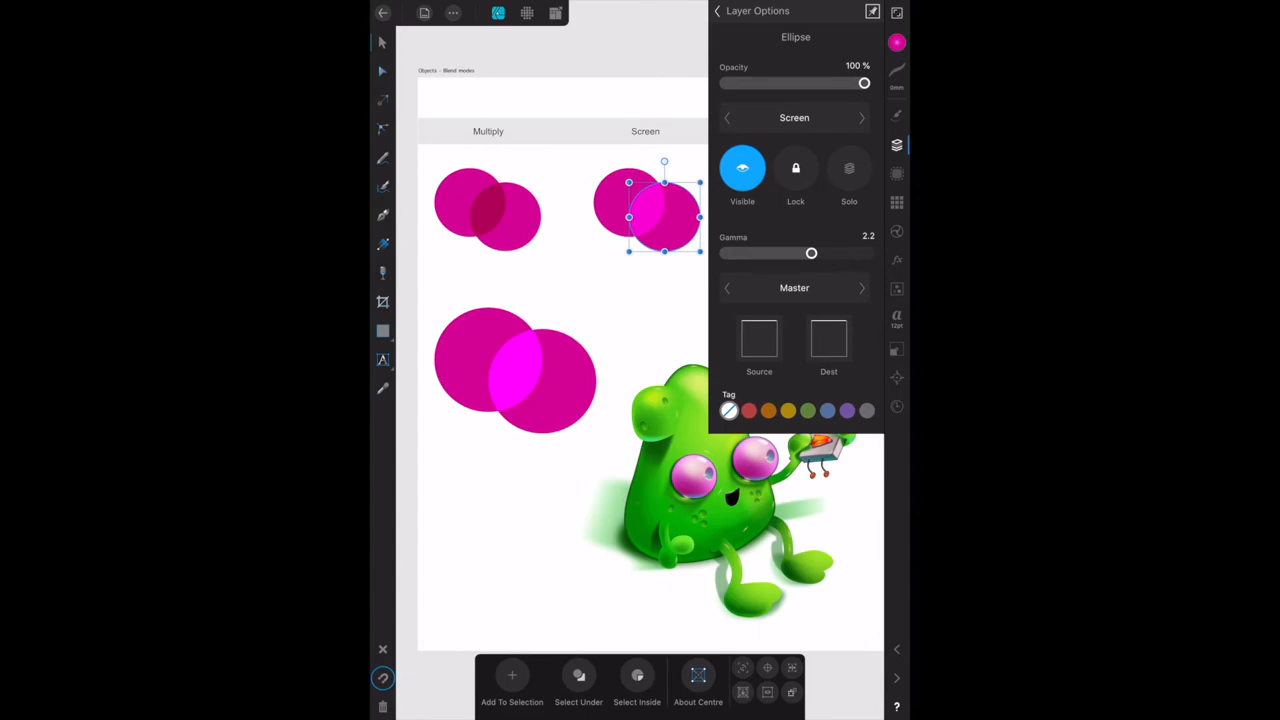
# - Lower the Screen circle's opacity in stages down to nearly transparent
pyautogui.moveTo(864, 84); pyautogui.dragTo(830, 84)
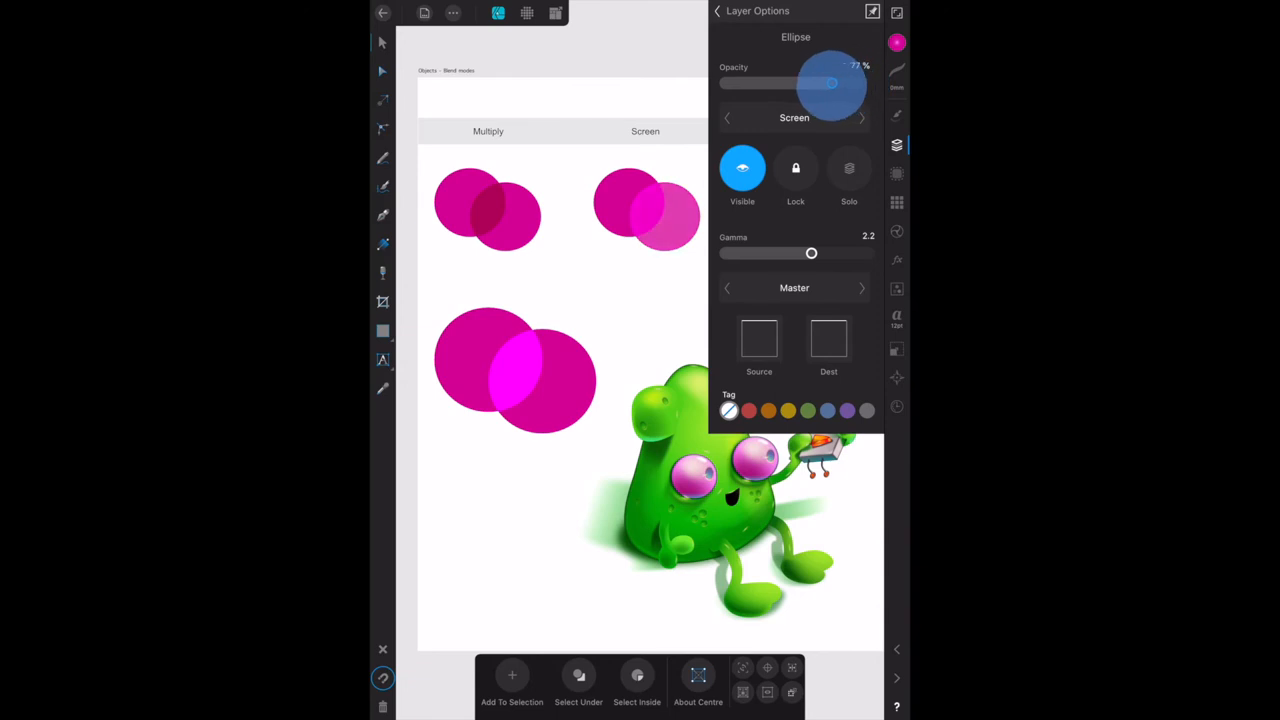
pyautogui.moveTo(830, 84); pyautogui.dragTo(808, 84)
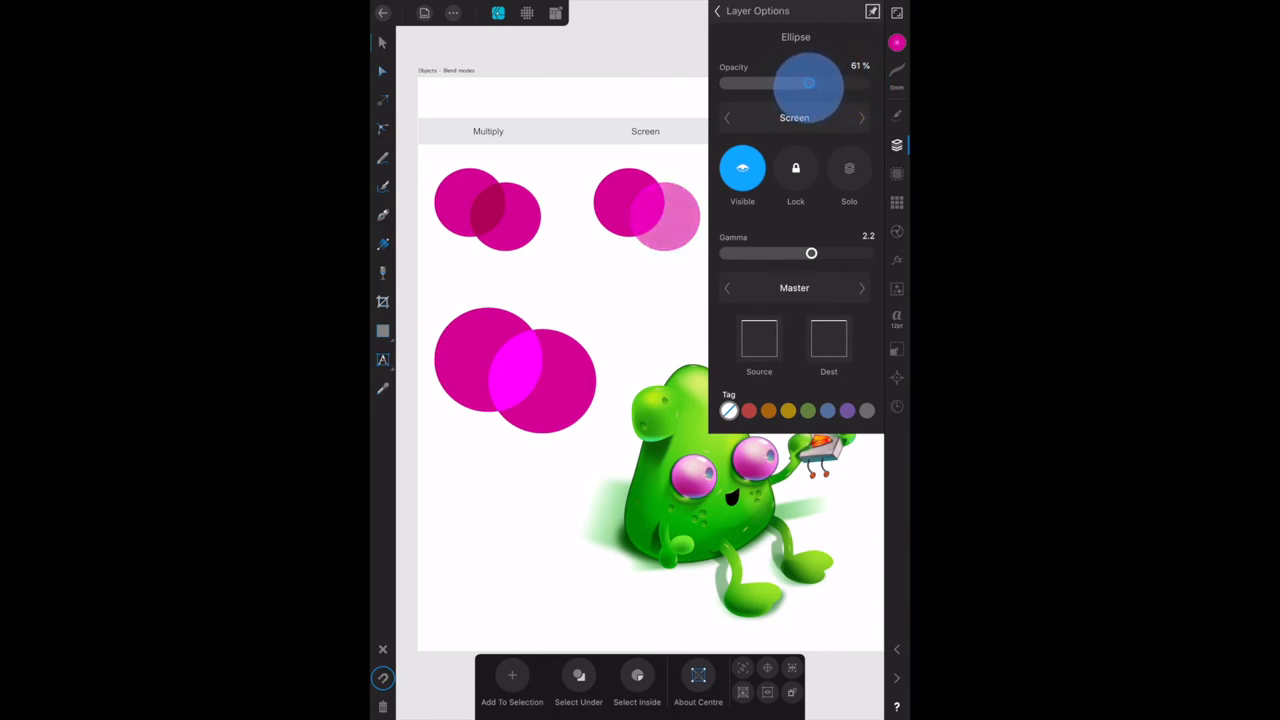
pyautogui.moveTo(808, 84); pyautogui.dragTo(788, 84)
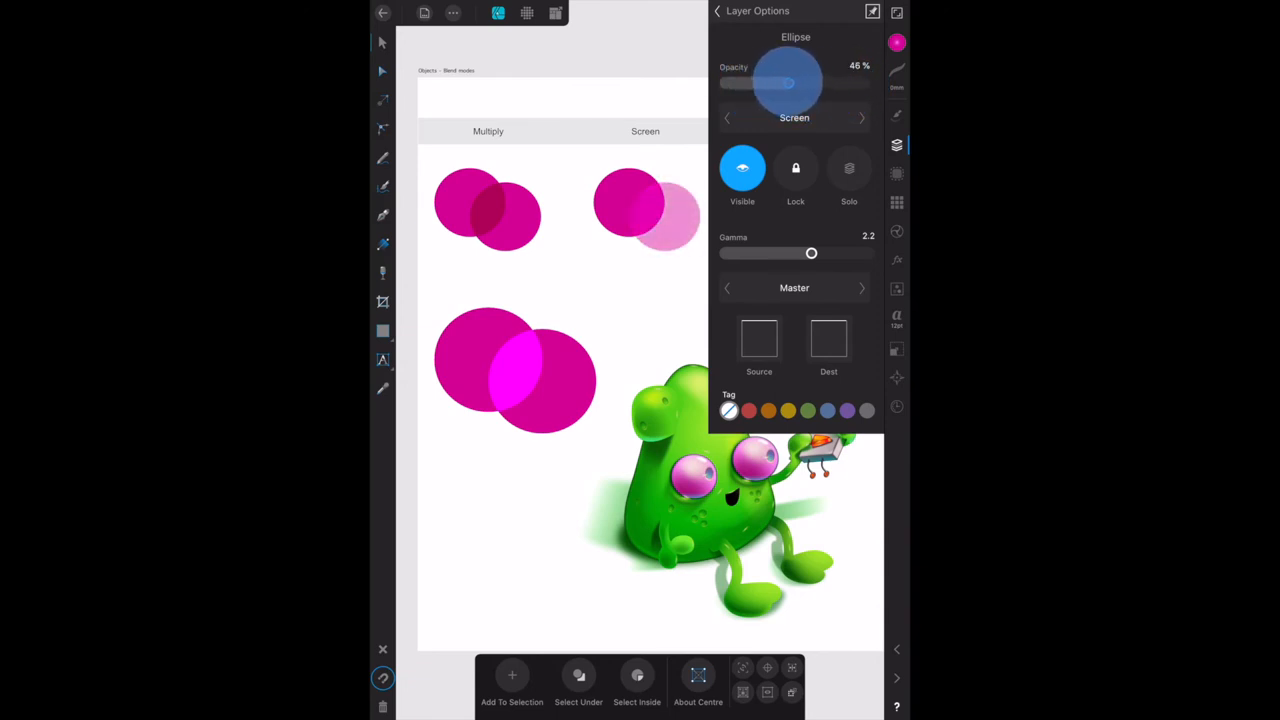
pyautogui.moveTo(796, 80); pyautogui.dragTo(800, 76)
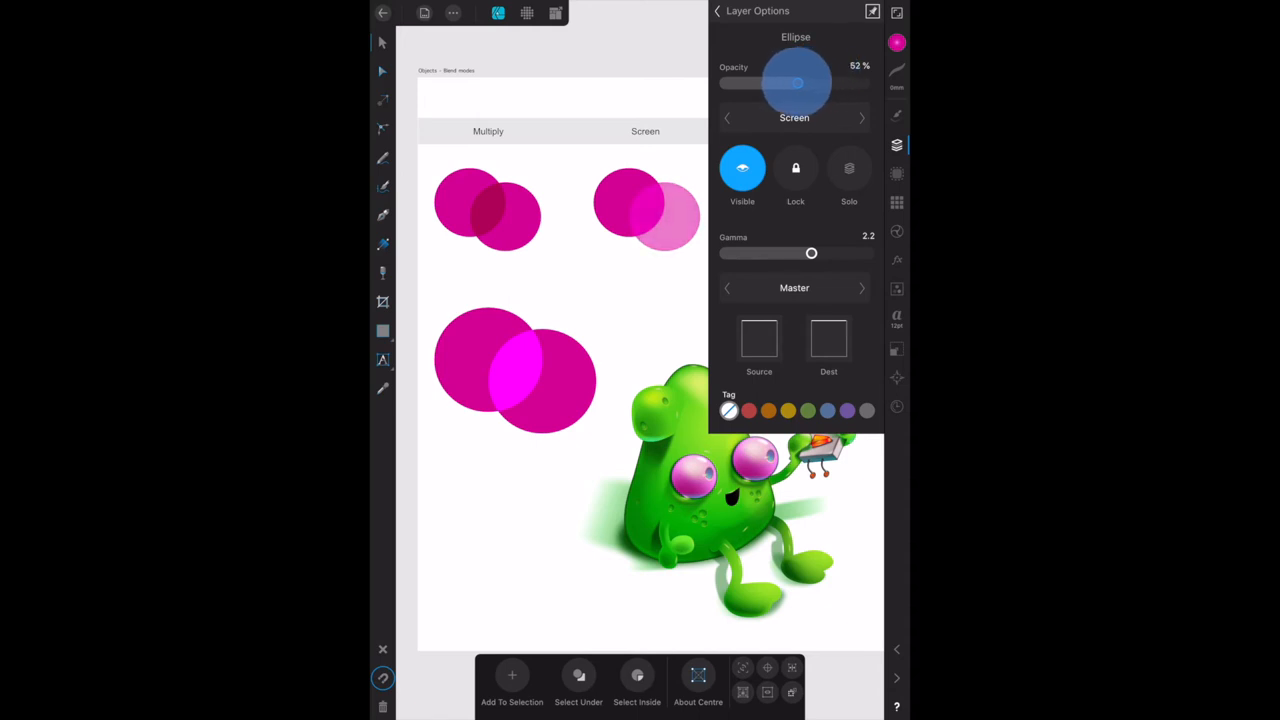
pyautogui.moveTo(810, 76); pyautogui.dragTo(784, 90)
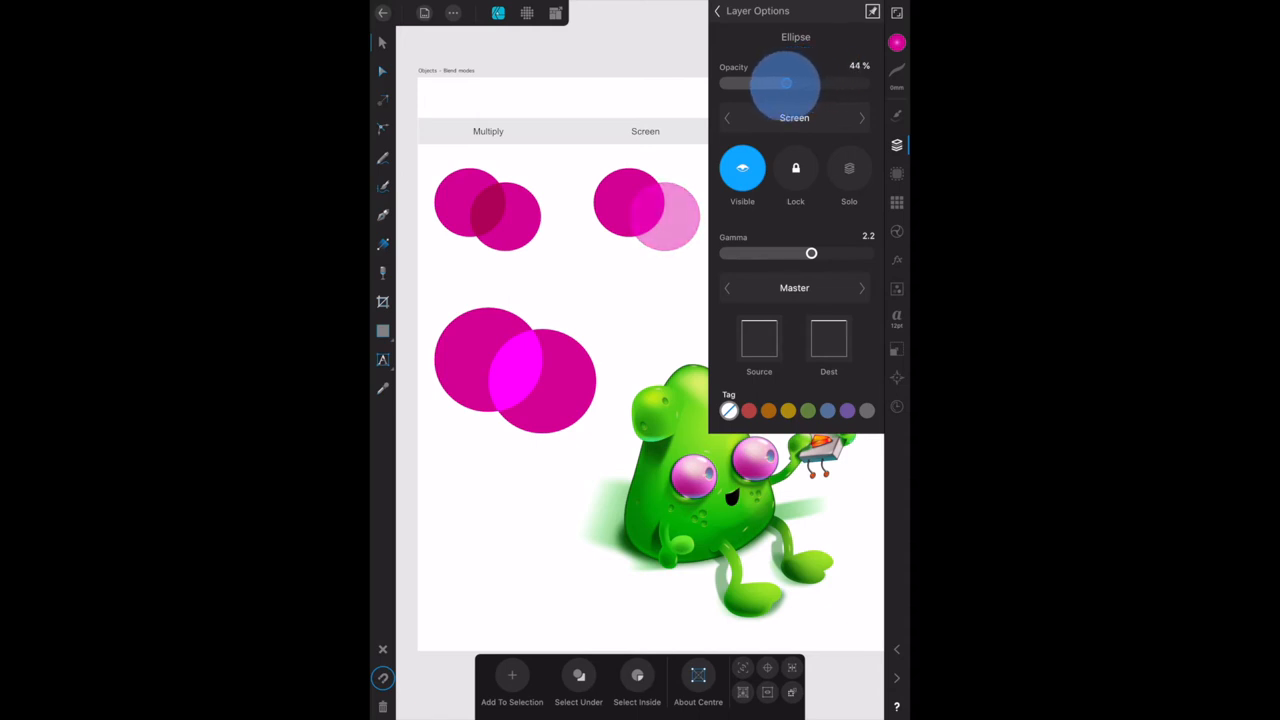
pyautogui.moveTo(784, 84); pyautogui.dragTo(740, 84)
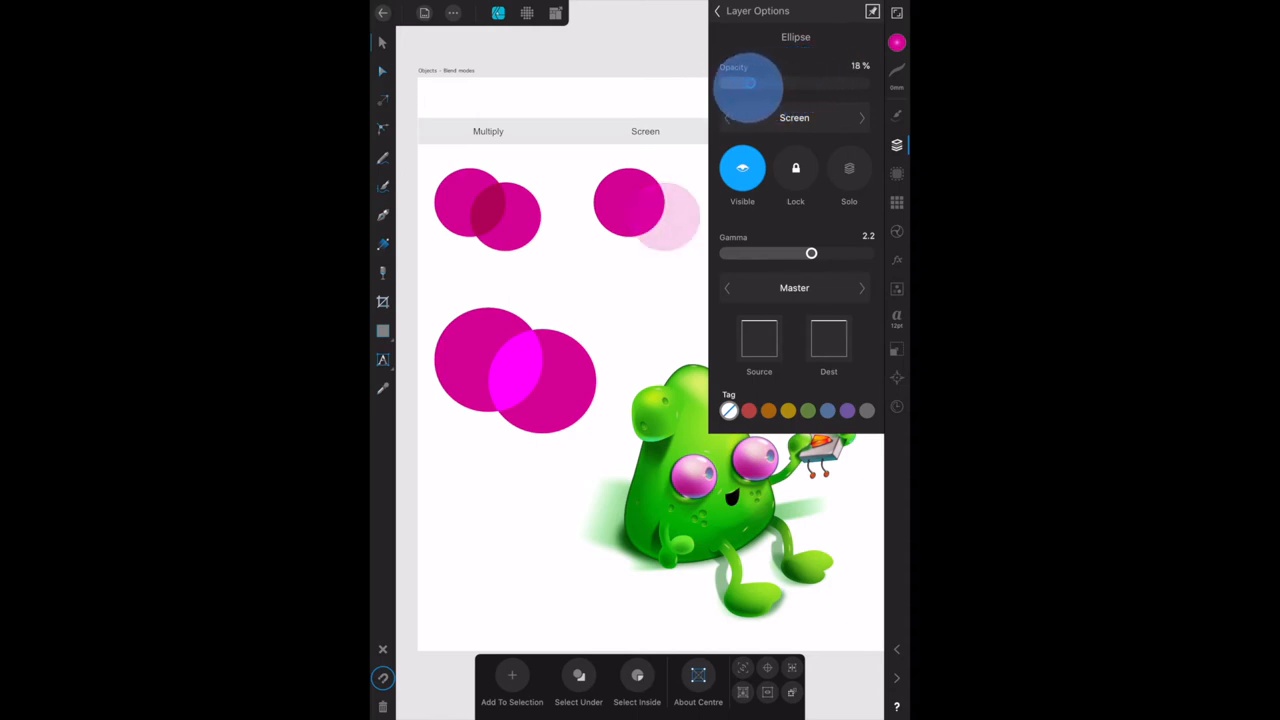
# - Swing the Screen circle's opacity up and down, ending at full 100%
pyautogui.moveTo(742, 84); pyautogui.dragTo(790, 84)
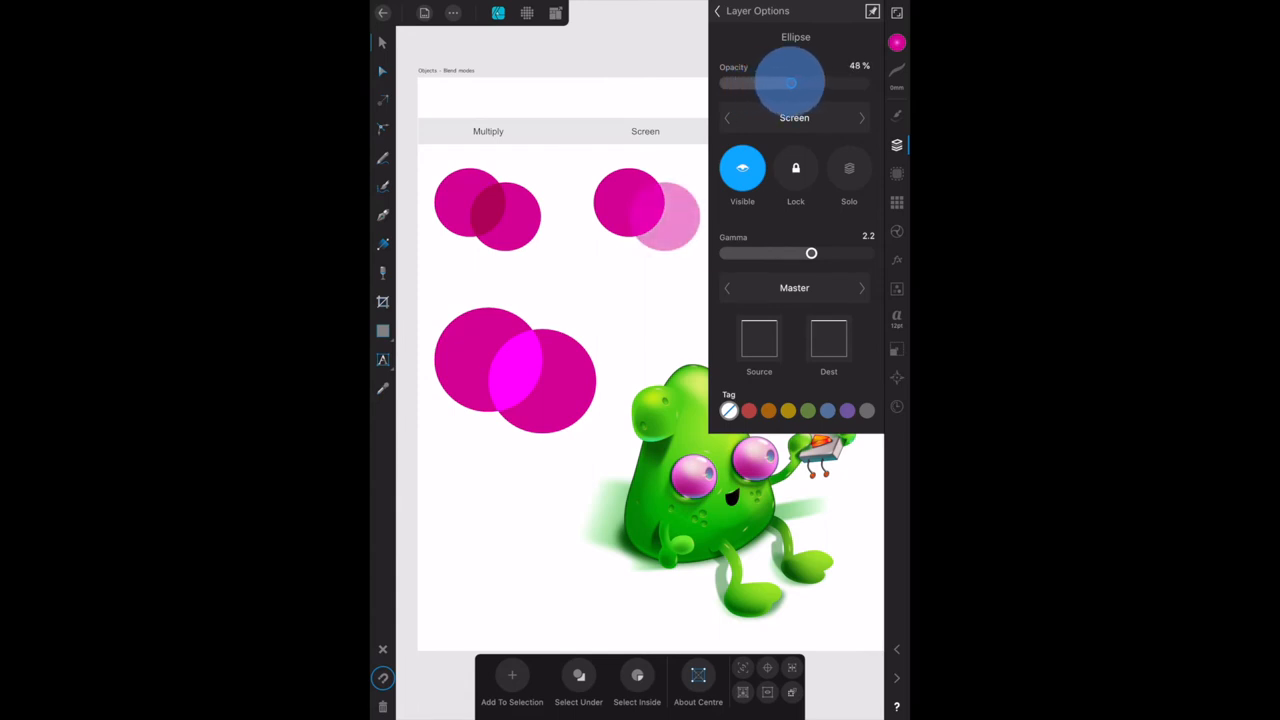
pyautogui.moveTo(790, 84); pyautogui.dragTo(824, 84)
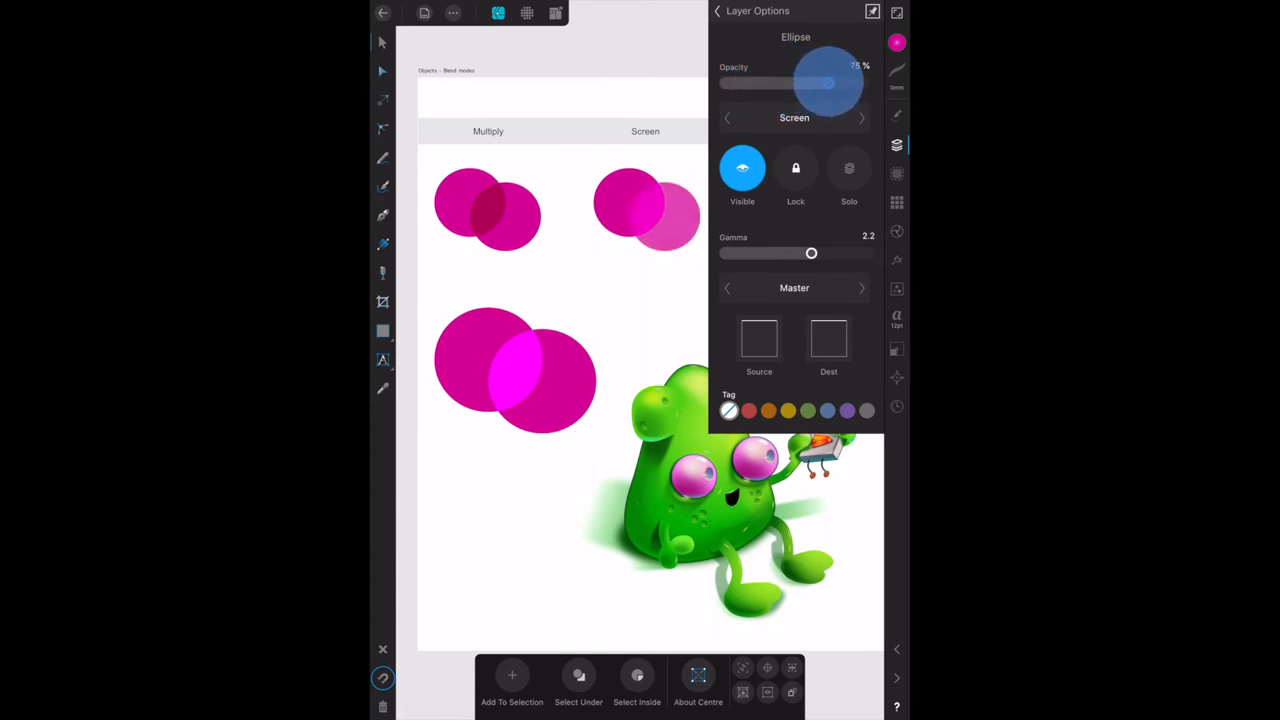
pyautogui.moveTo(824, 84); pyautogui.dragTo(730, 84)
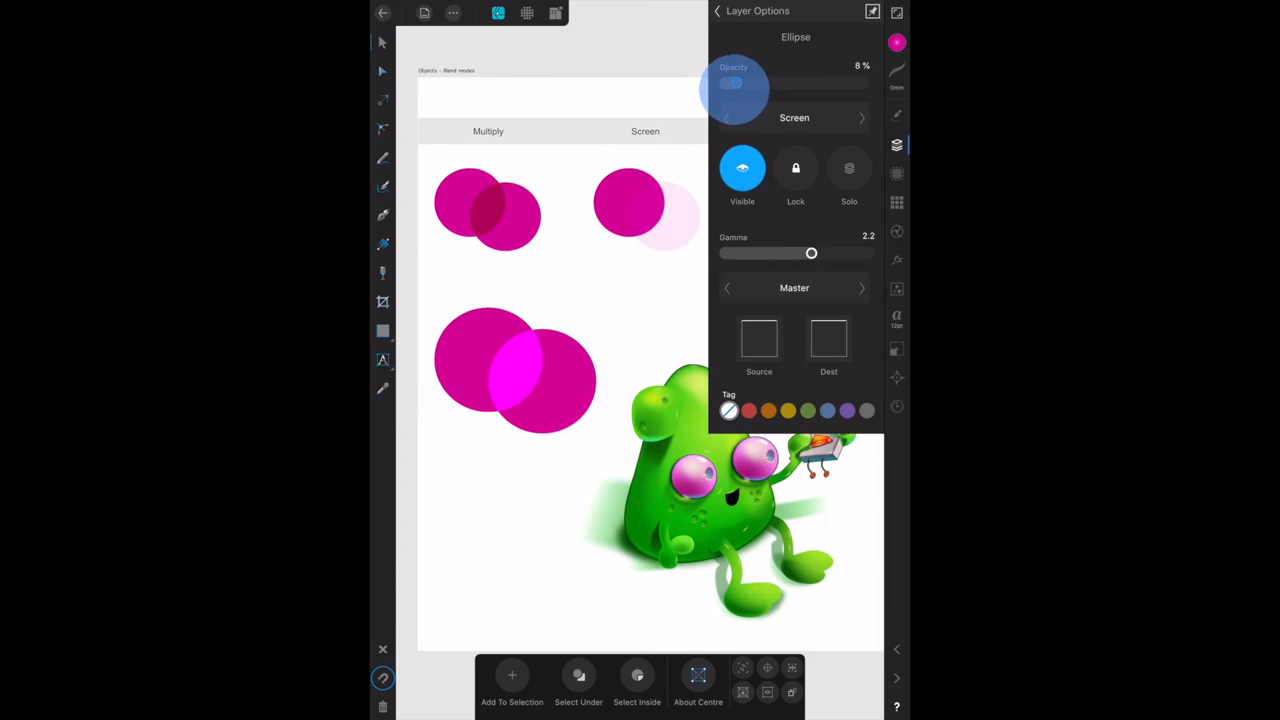
pyautogui.moveTo(736, 84); pyautogui.dragTo(850, 84)
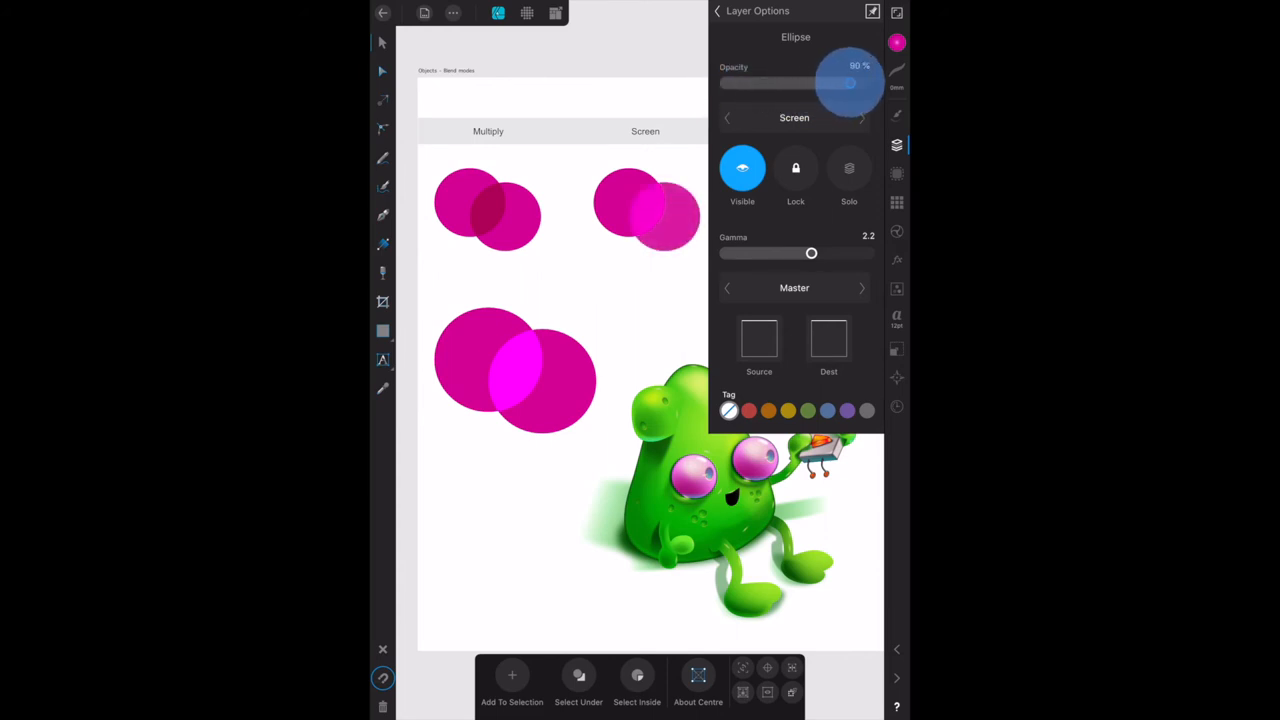
pyautogui.moveTo(850, 84); pyautogui.dragTo(864, 84)
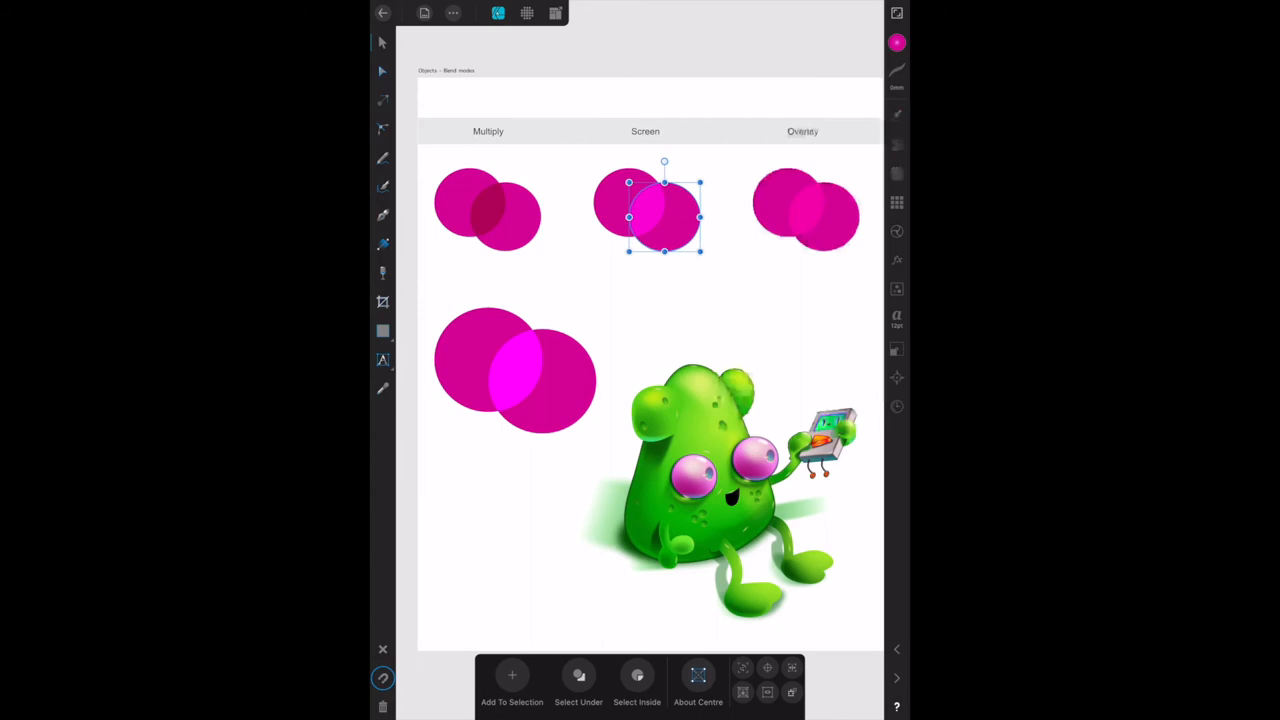
# - In Layers, collapse Multiply, expand Overlay and select its ellipse
pyautogui.click(896, 144)
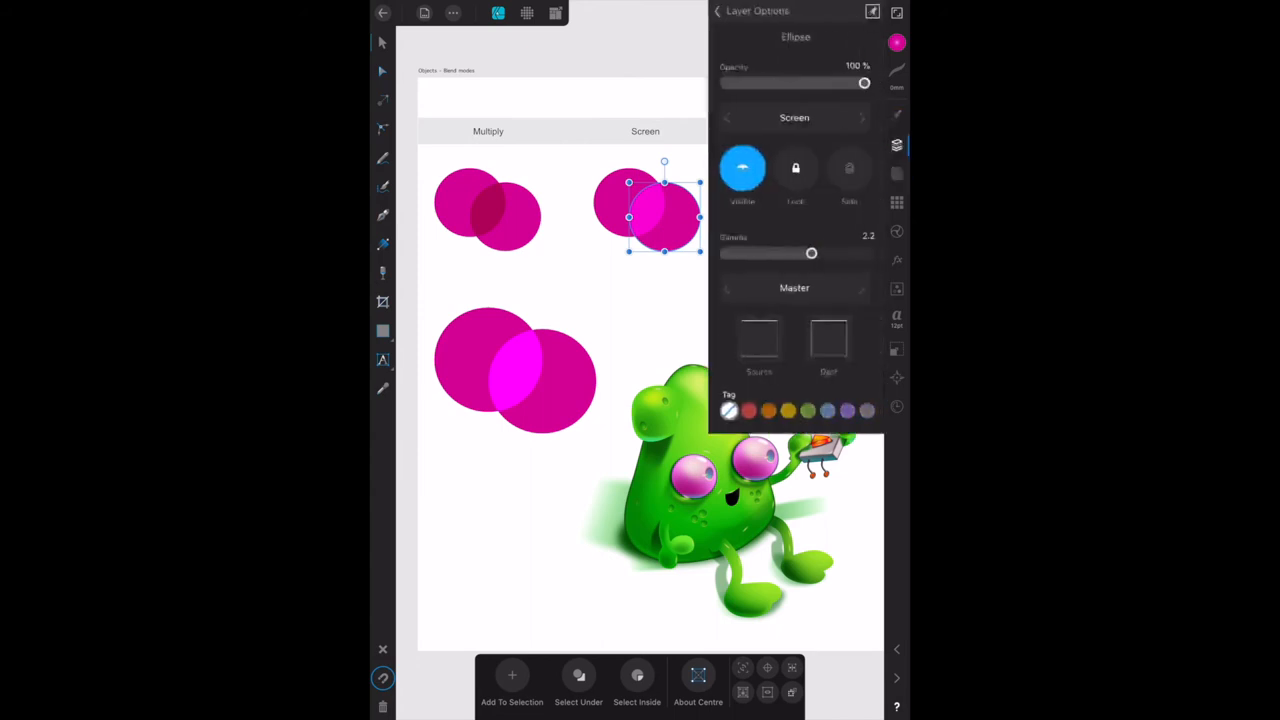
pyautogui.click(896, 144)
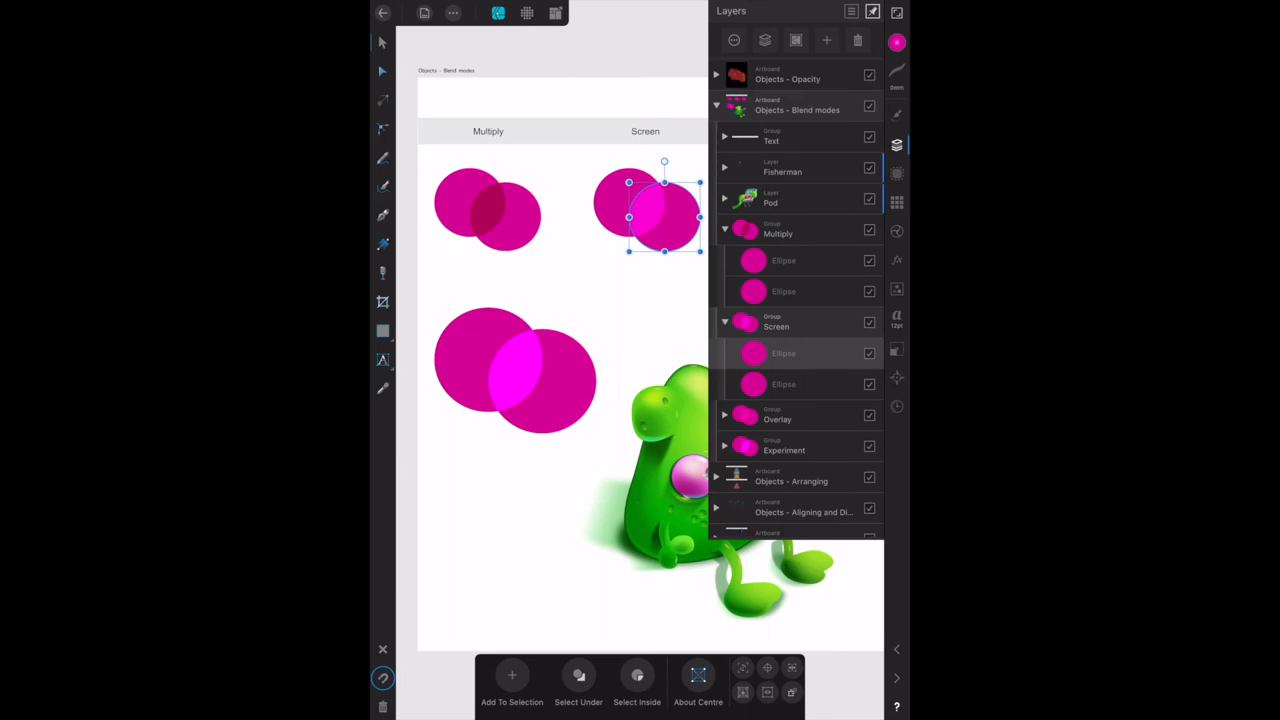
pyautogui.click(724, 230)
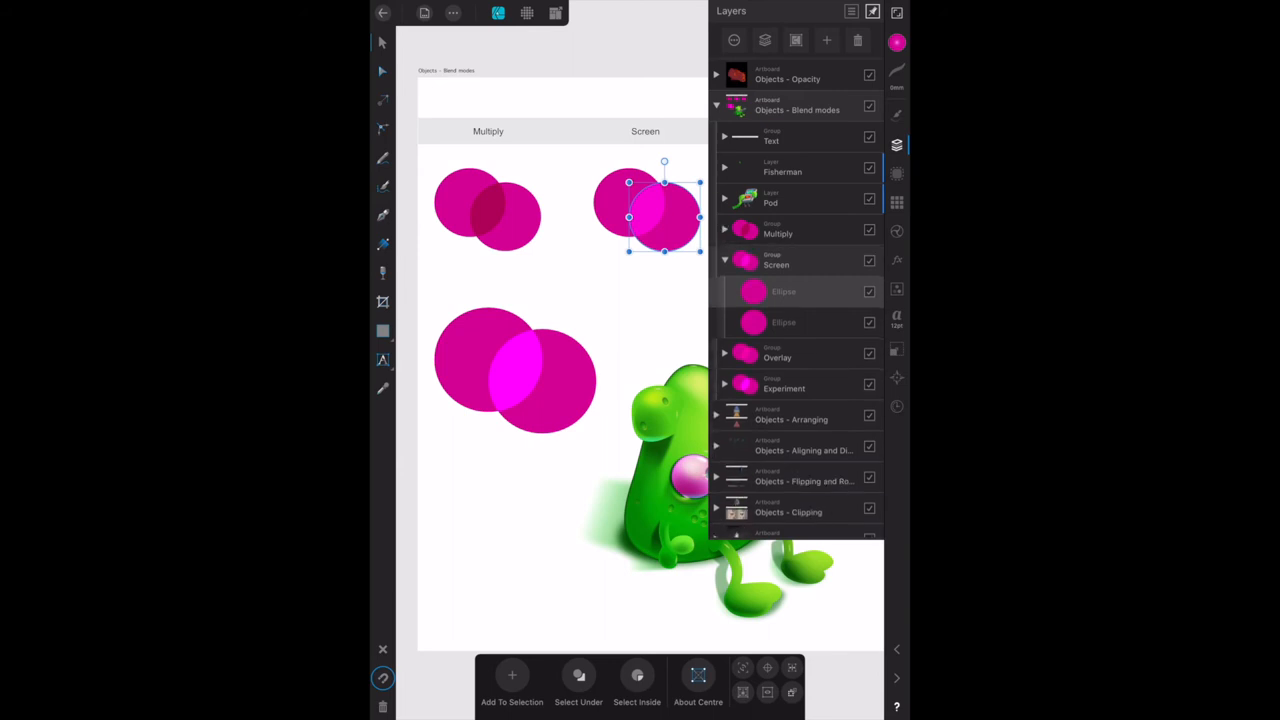
pyautogui.click(724, 260)
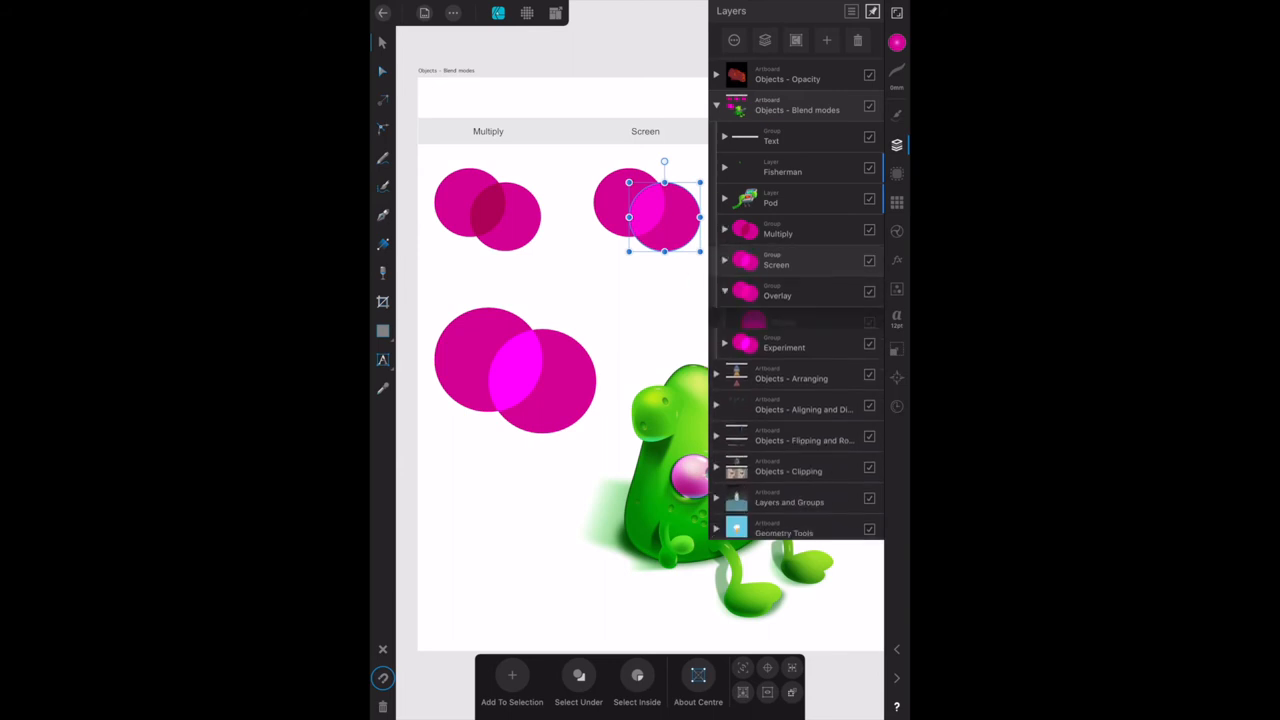
pyautogui.click(724, 292)
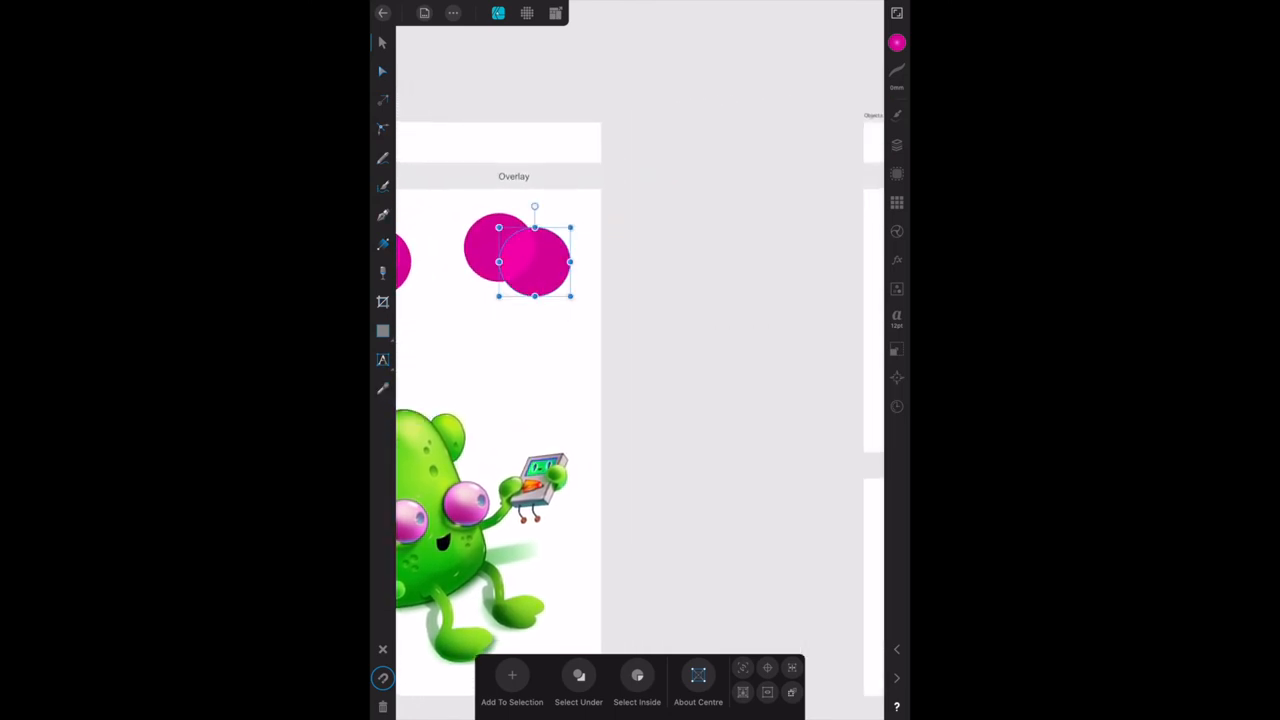
pyautogui.click(896, 144)
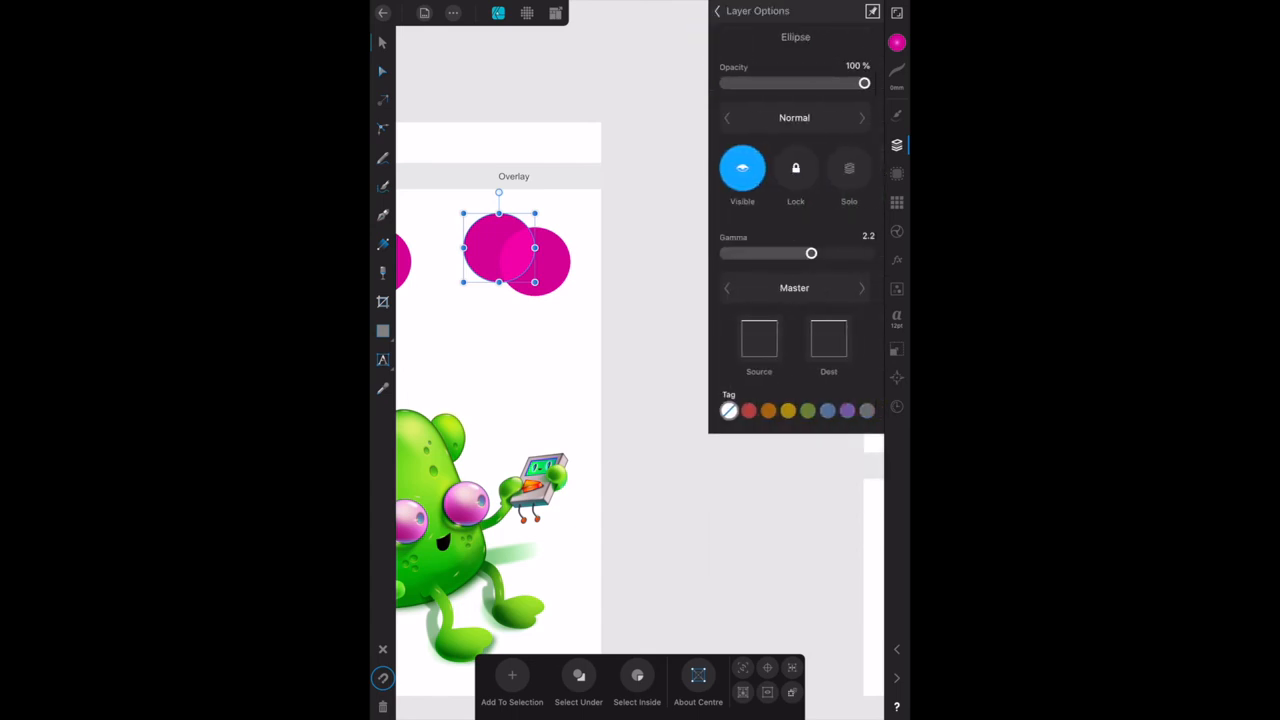
pyautogui.click(794, 116)
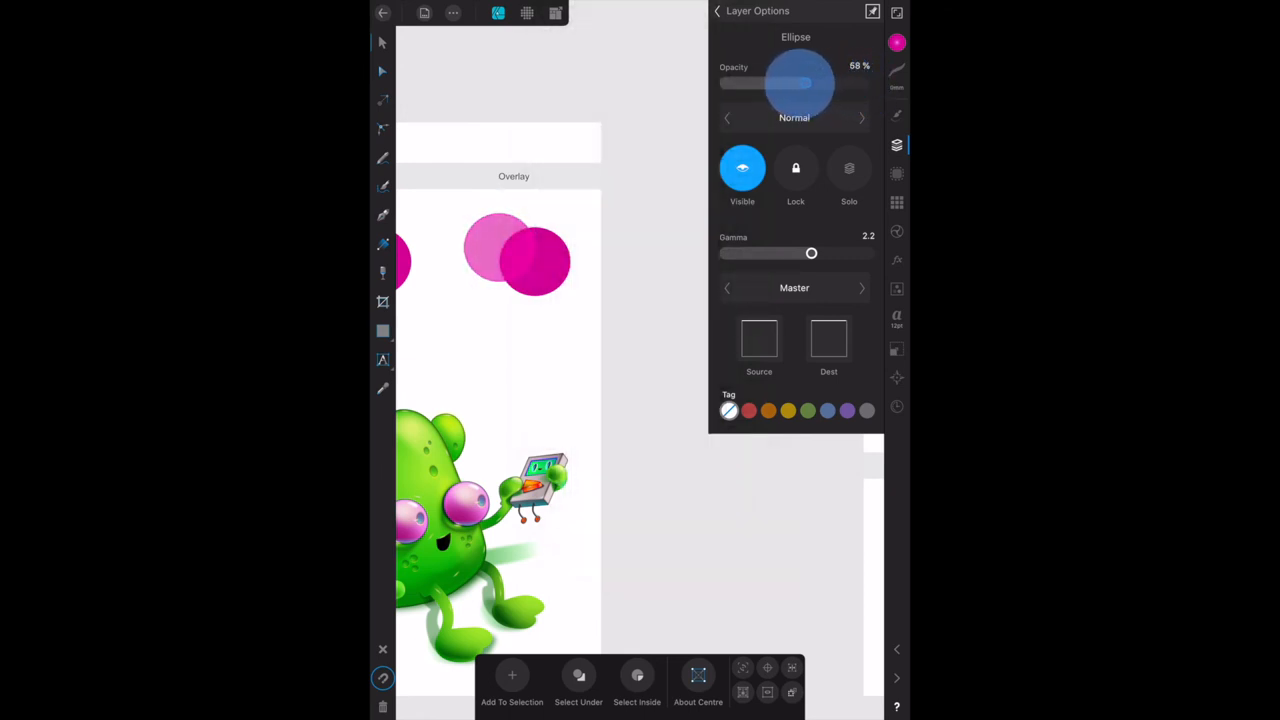
pyautogui.moveTo(812, 84); pyautogui.dragTo(796, 84)
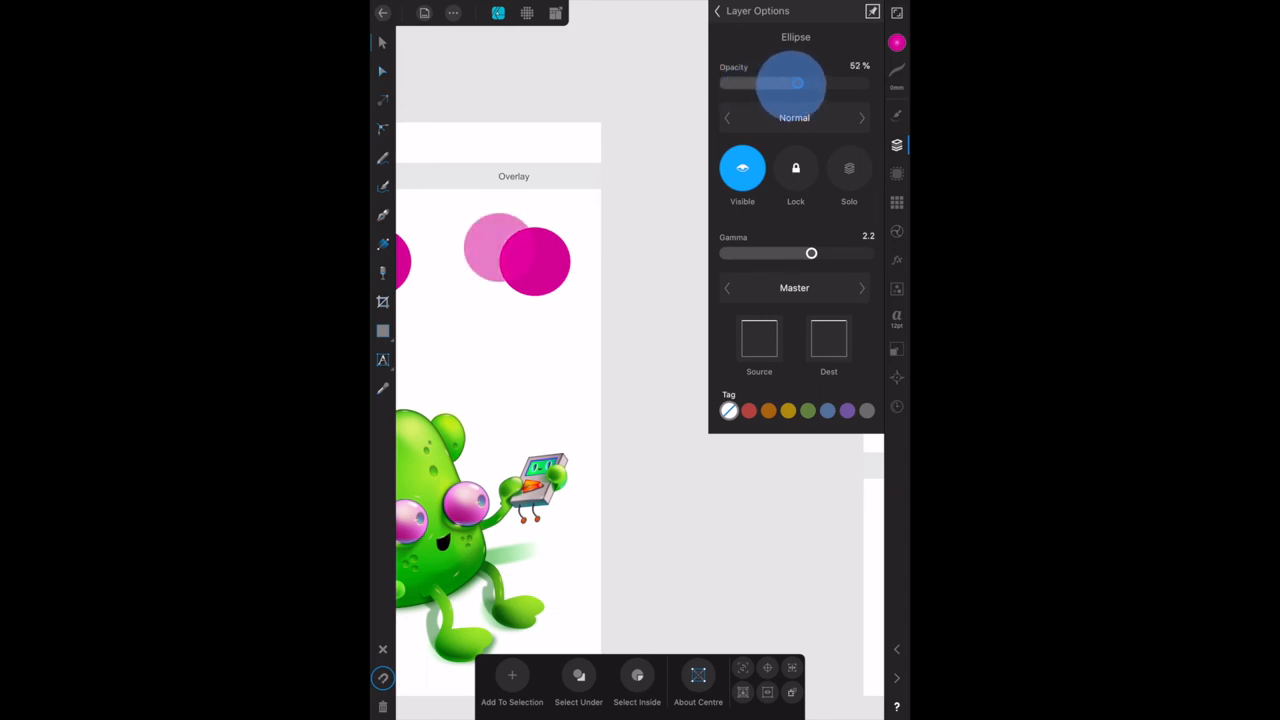
pyautogui.moveTo(796, 84); pyautogui.dragTo(844, 84)
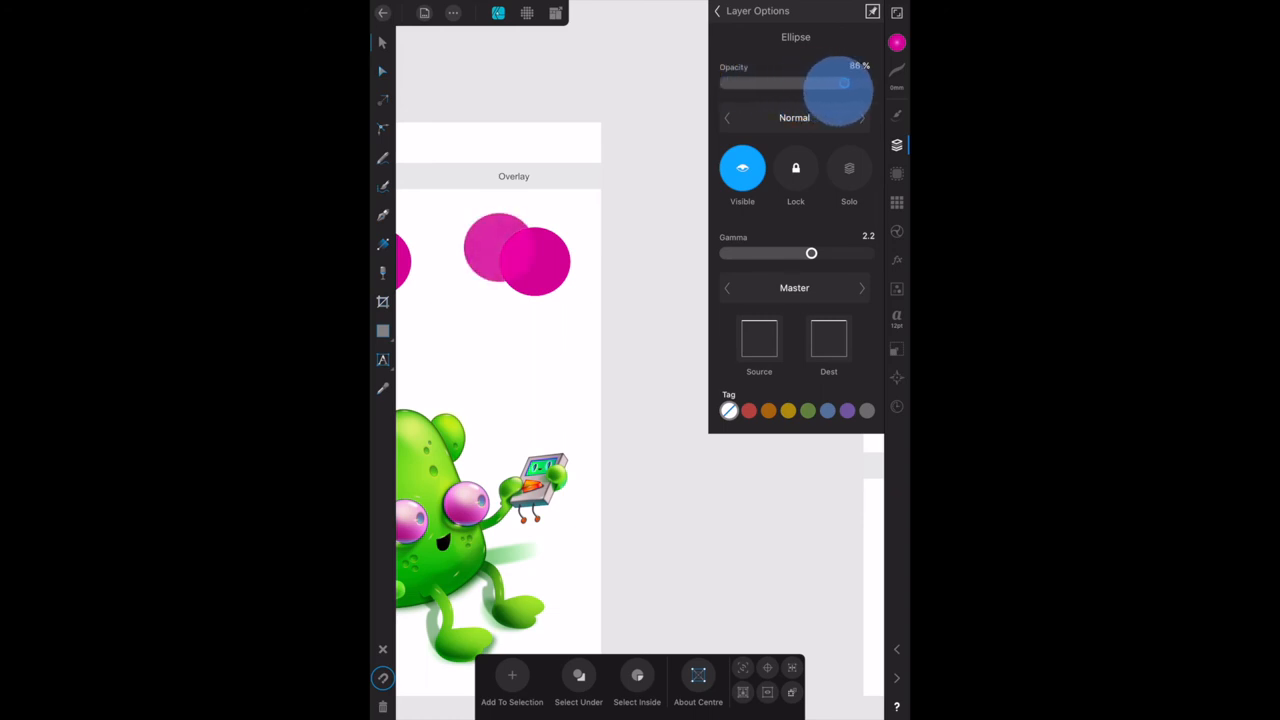
pyautogui.moveTo(848, 84); pyautogui.dragTo(824, 84)
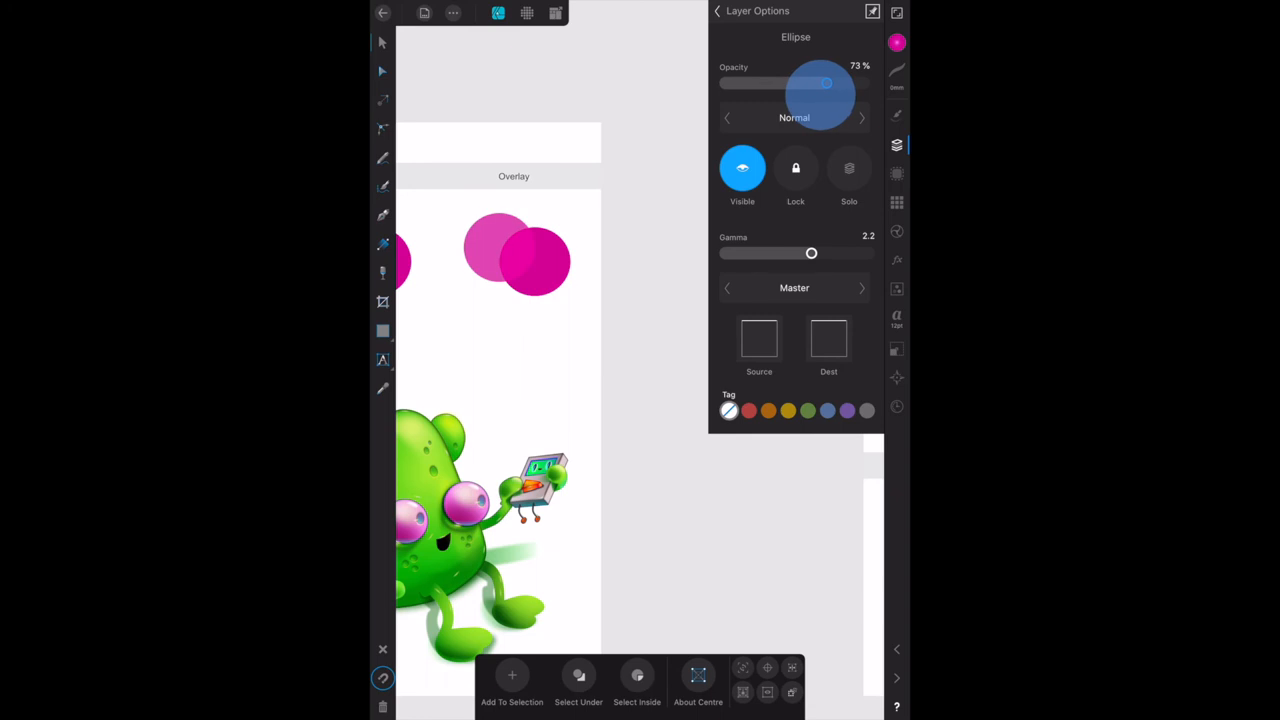
pyautogui.moveTo(824, 84); pyautogui.dragTo(792, 84)
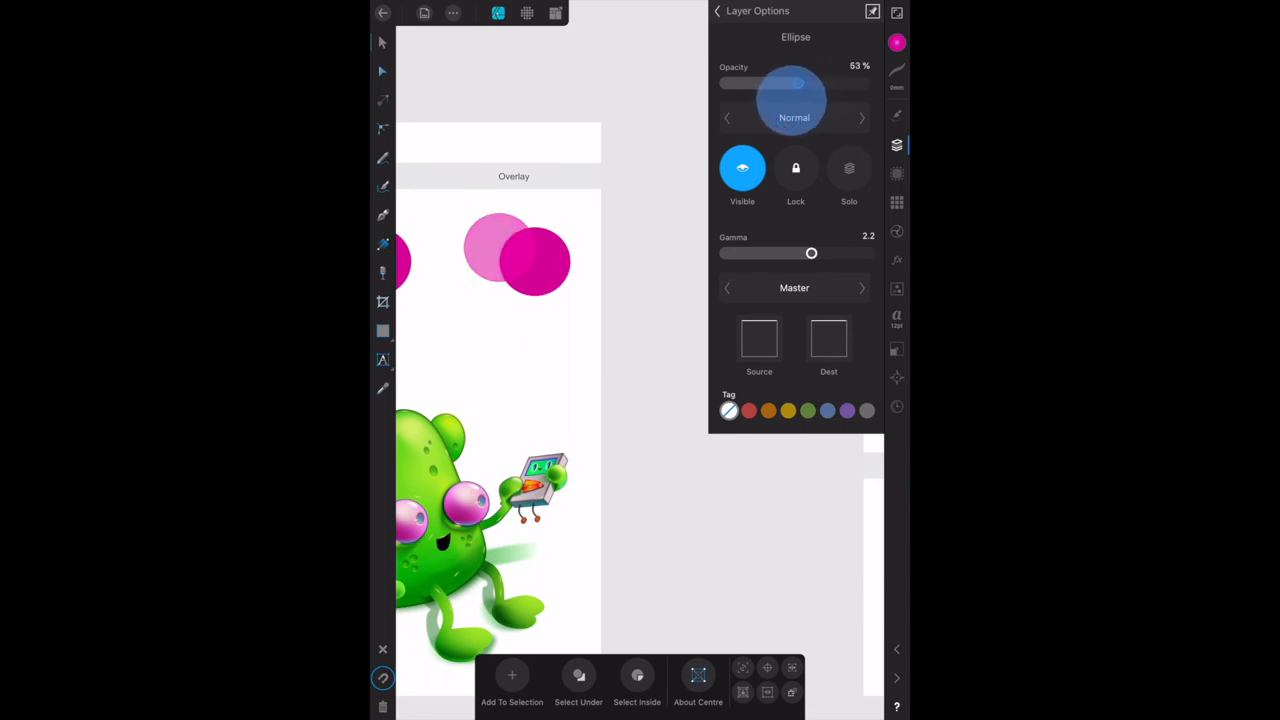
pyautogui.moveTo(796, 84); pyautogui.dragTo(722, 84)
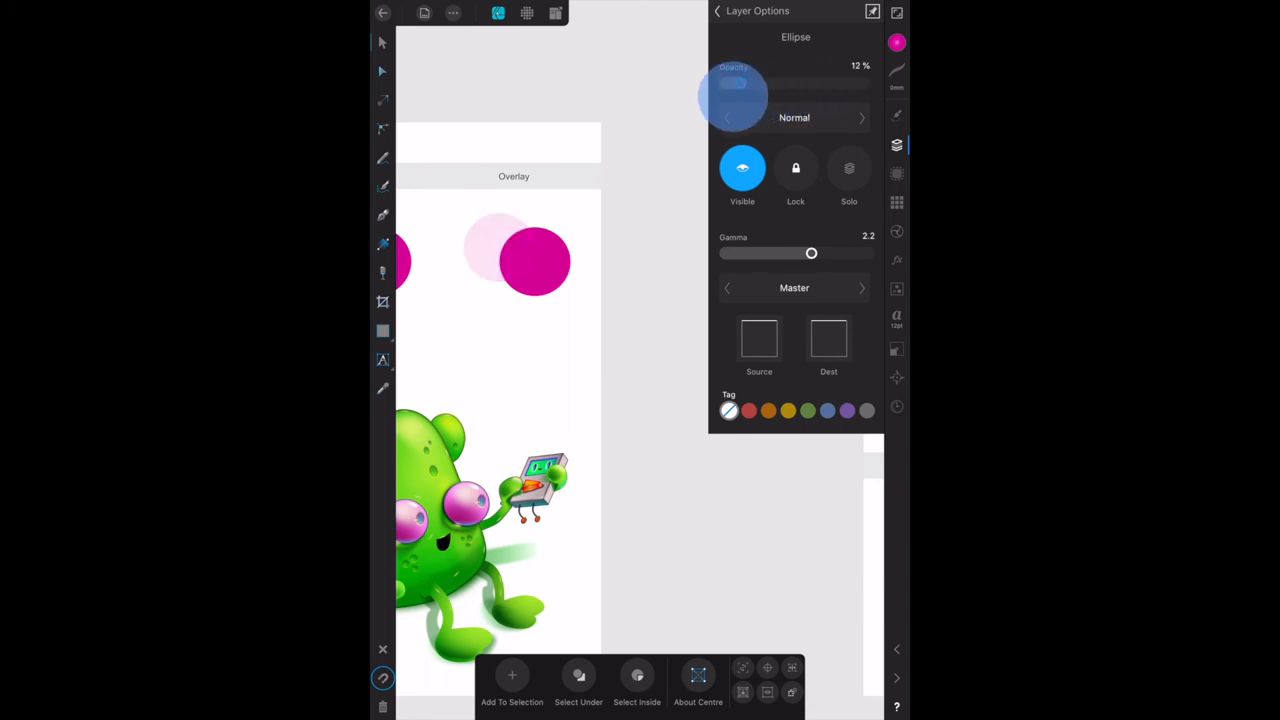
pyautogui.moveTo(736, 84); pyautogui.dragTo(860, 84)
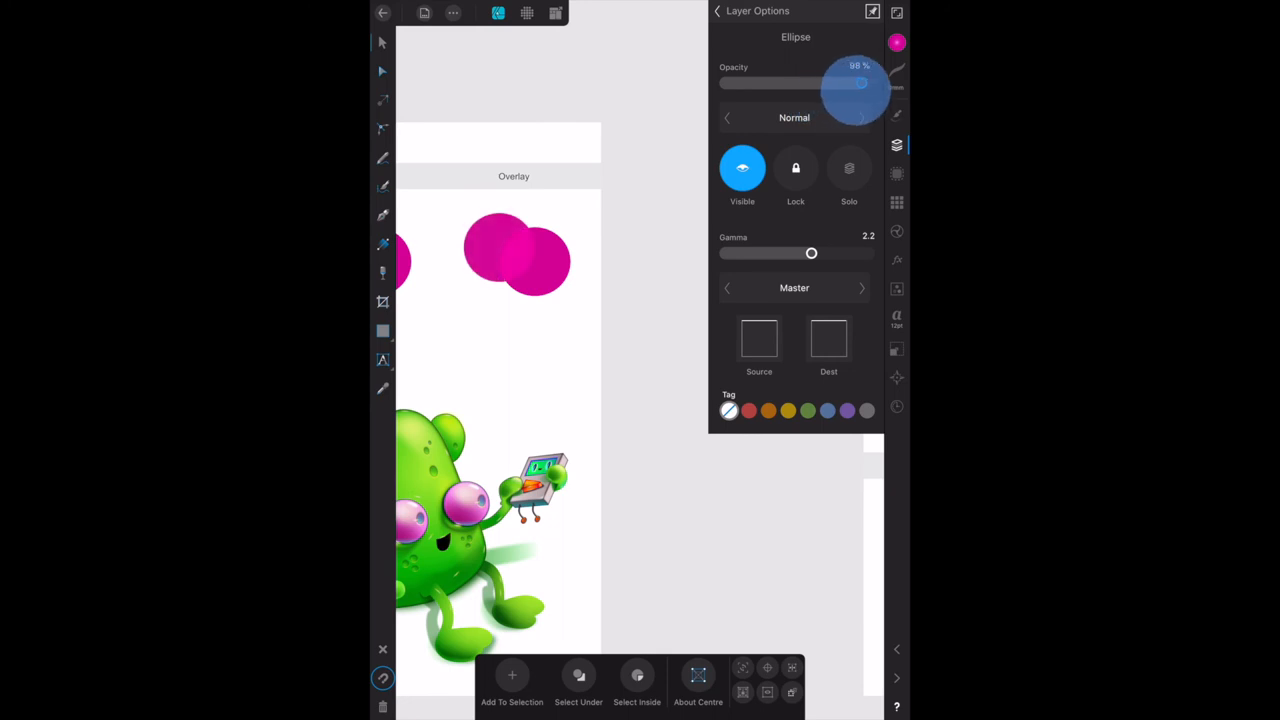
pyautogui.moveTo(860, 84); pyautogui.dragTo(864, 84)
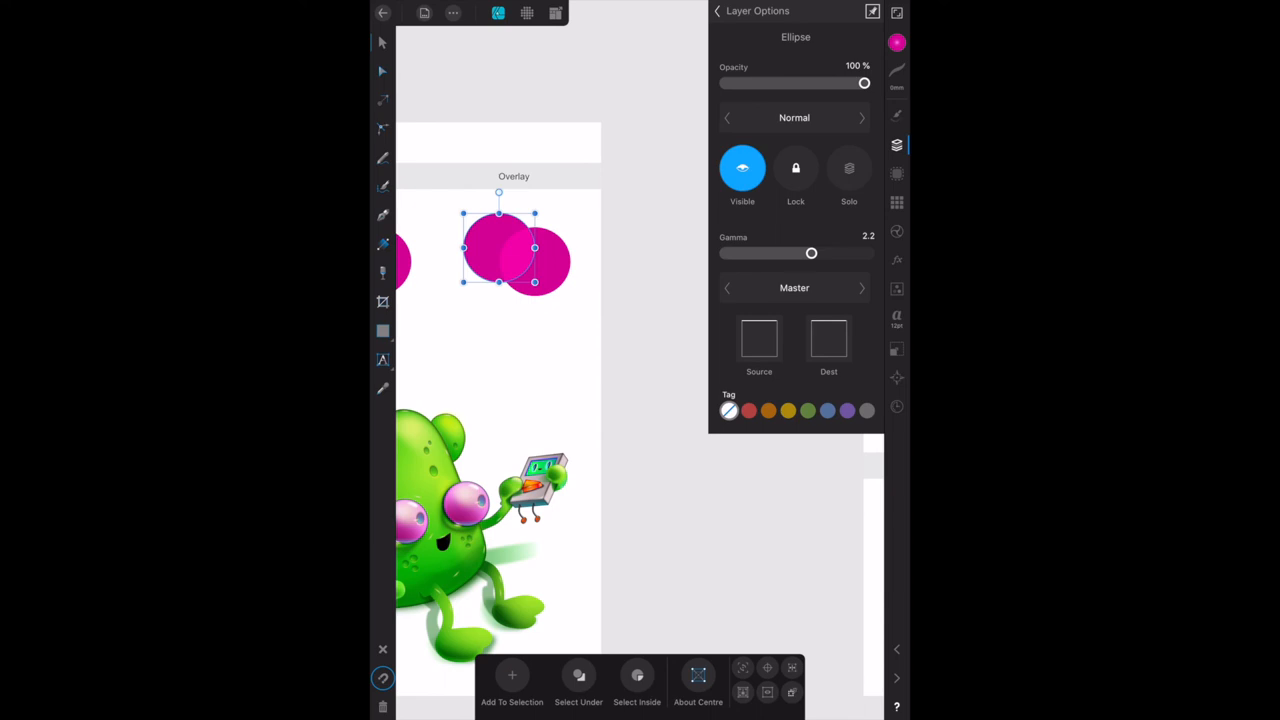
pyautogui.click(896, 144)
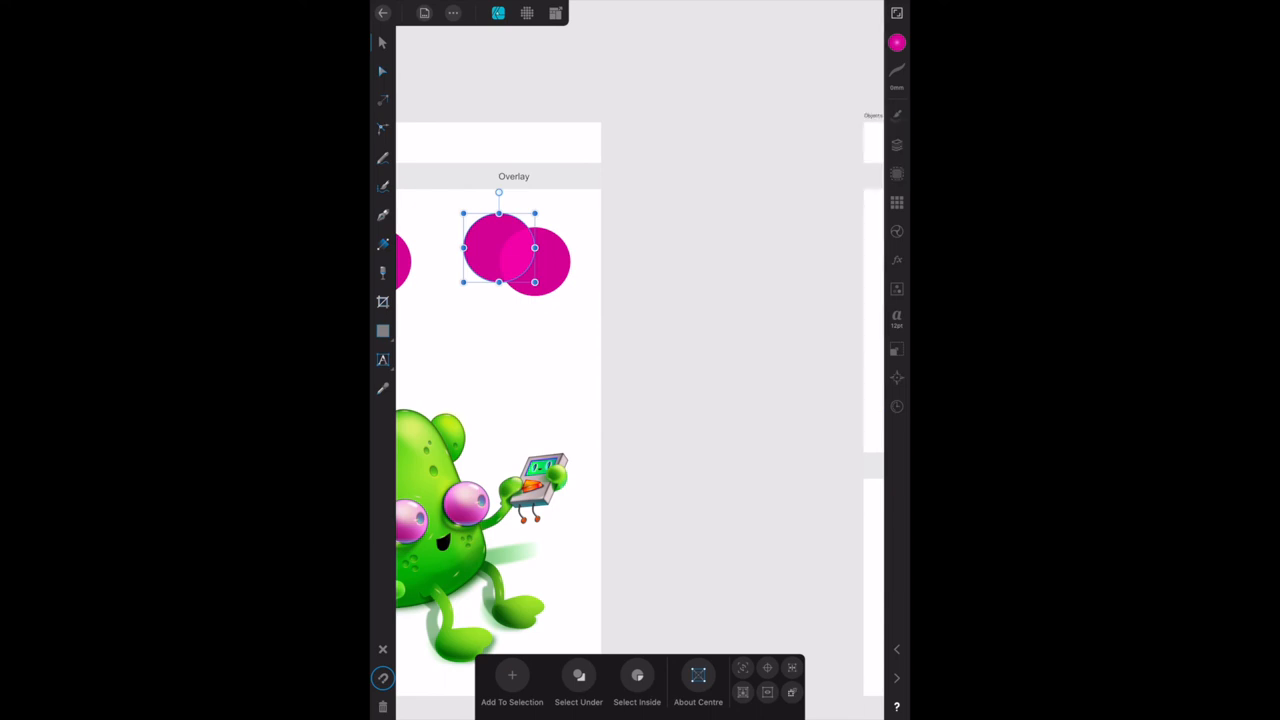